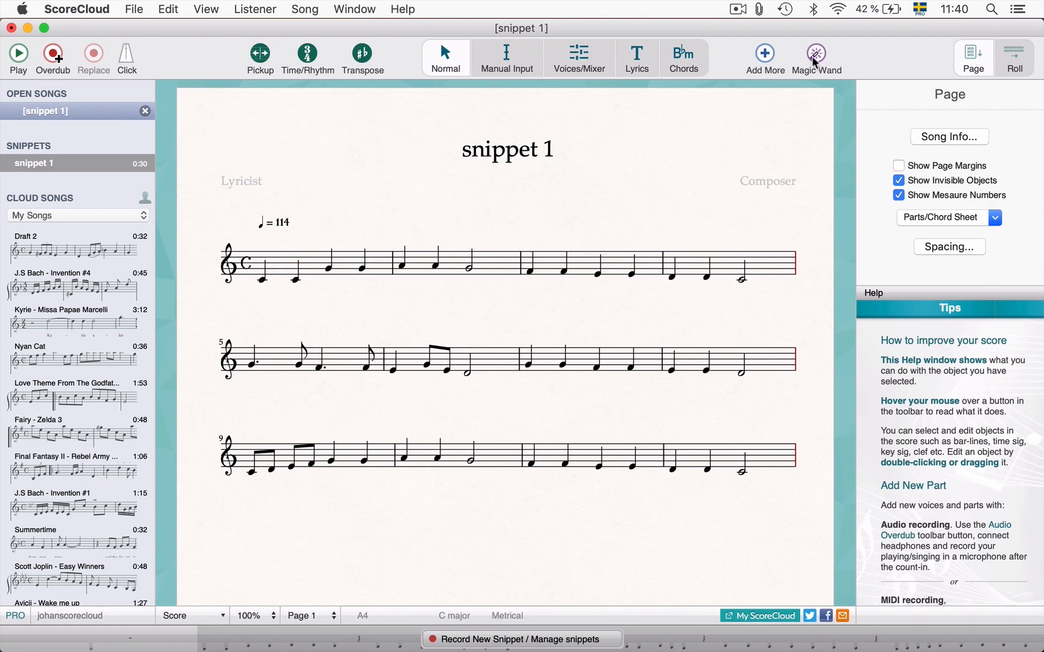
Auto-detect chord symbols across all twelve bars of the snippet 1 melody via the Magic Wand.
{"action": "left_click", "coordinate": [815, 58]}
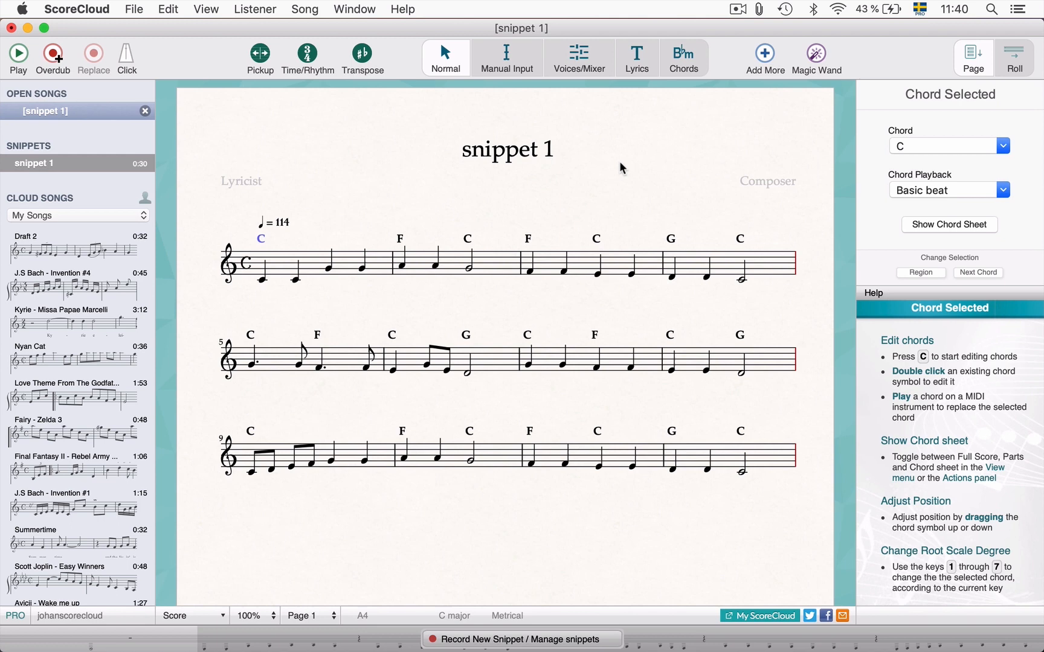
{"action": "left_click", "coordinate": [18, 54]}
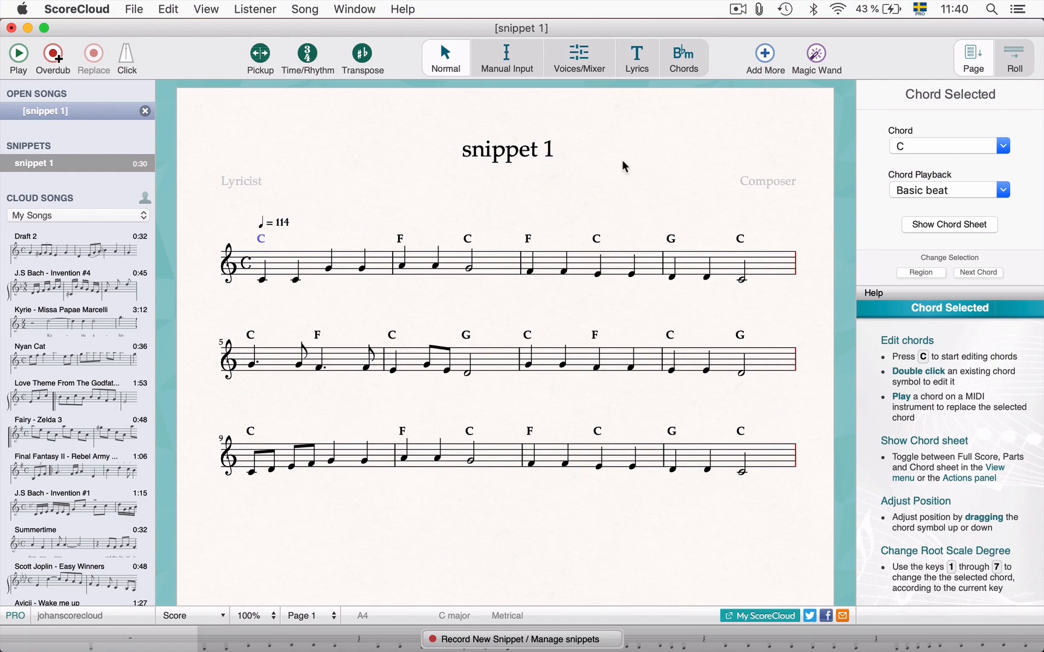
{"action": "left_click", "coordinate": [682, 58]}
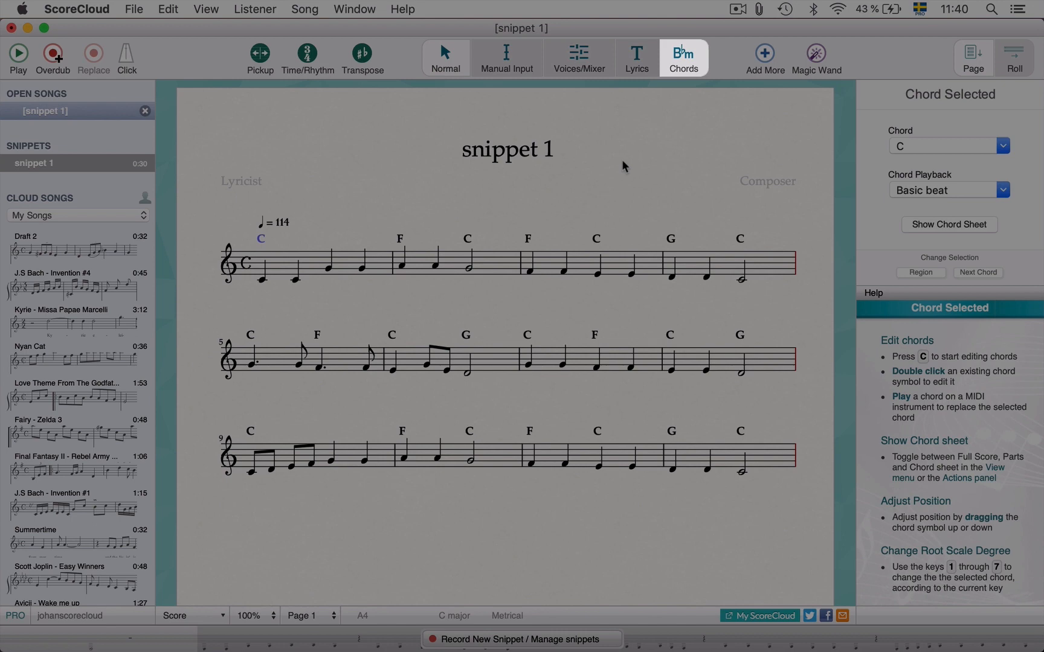
Enter chord edit mode and make measure 5 read C/E then Fdim.
{"action": "left_click", "coordinate": [444, 57]}
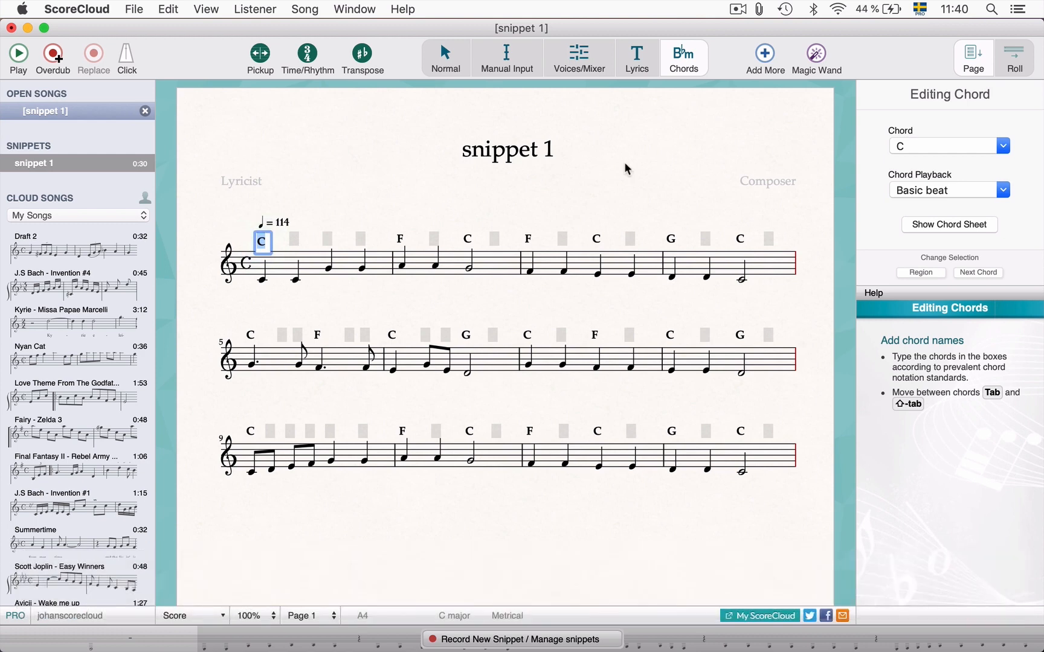
{"action": "mouse_move", "coordinate": [613, 169]}
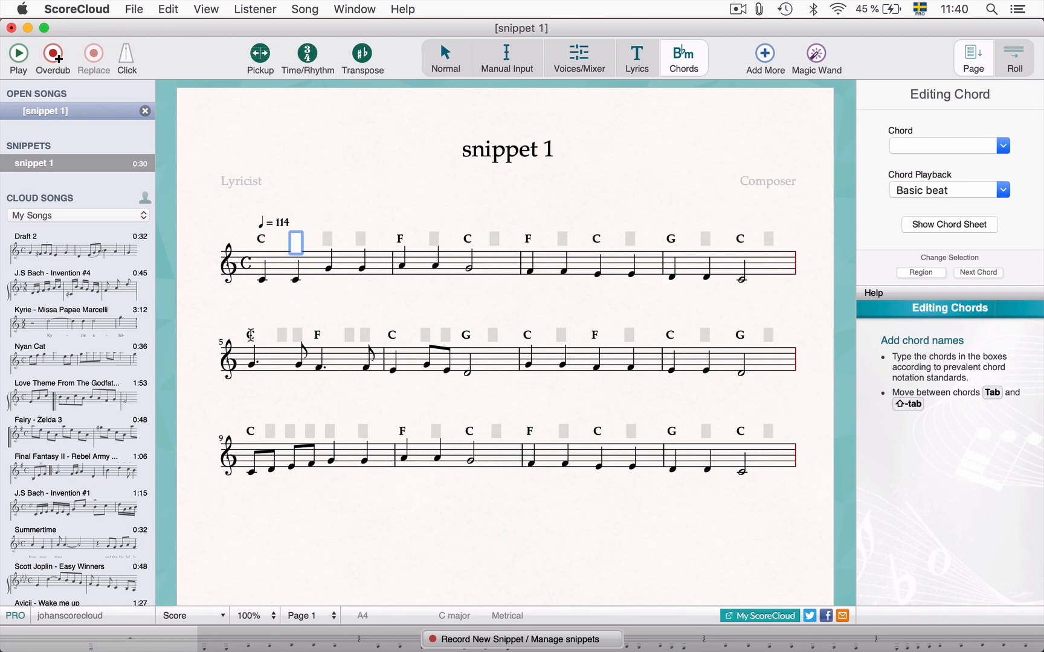
{"action": "left_click", "coordinate": [252, 339]}
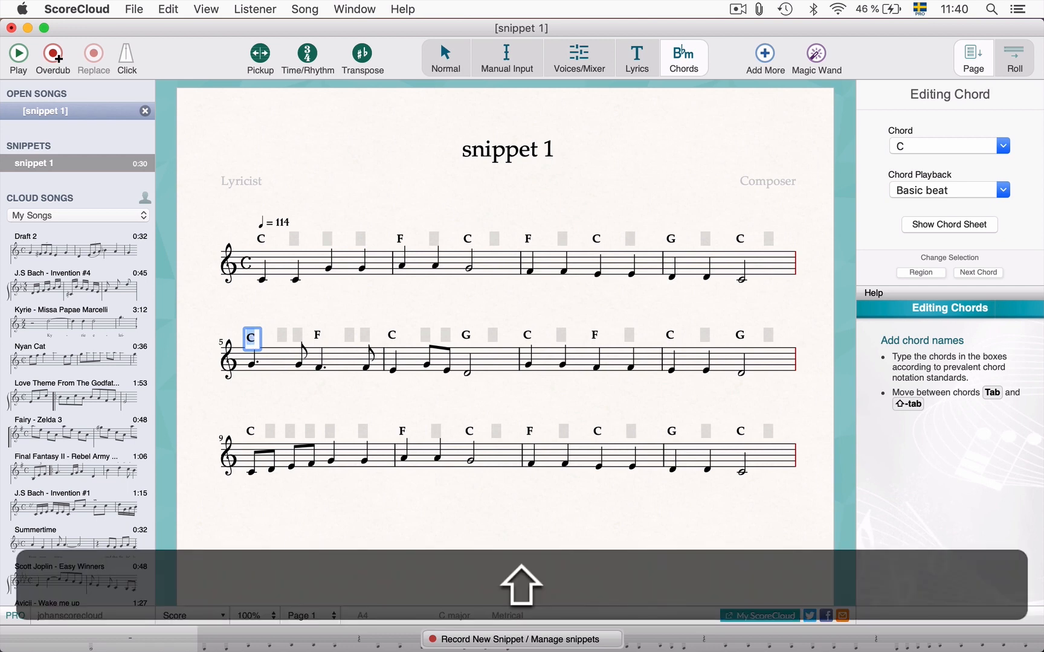
{"action": "type", "text": "/E"}
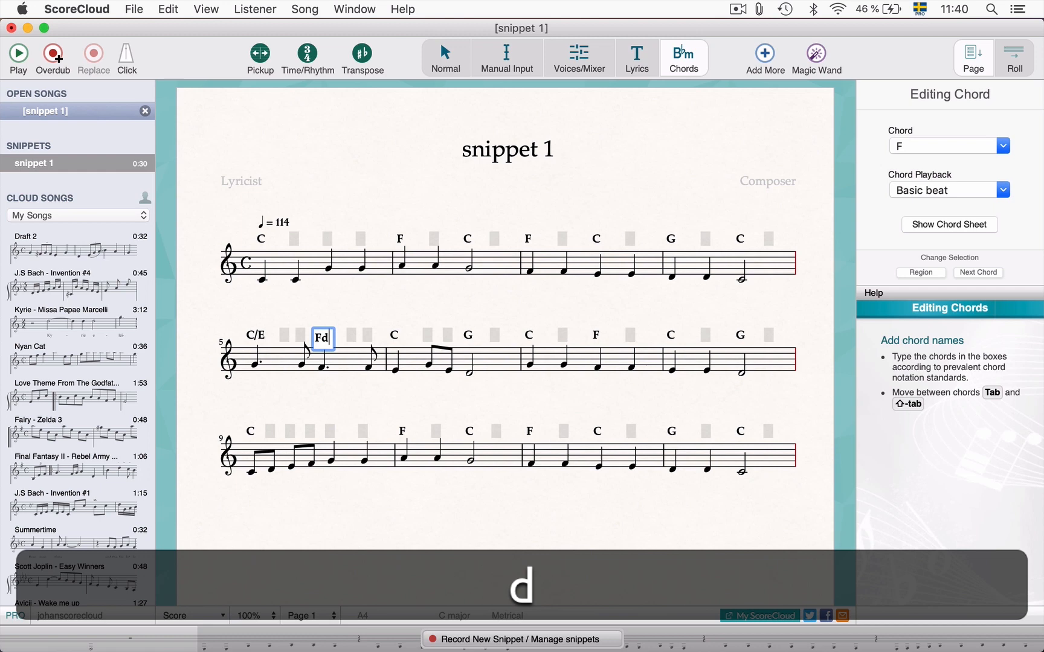
{"action": "key", "text": "Tab"}
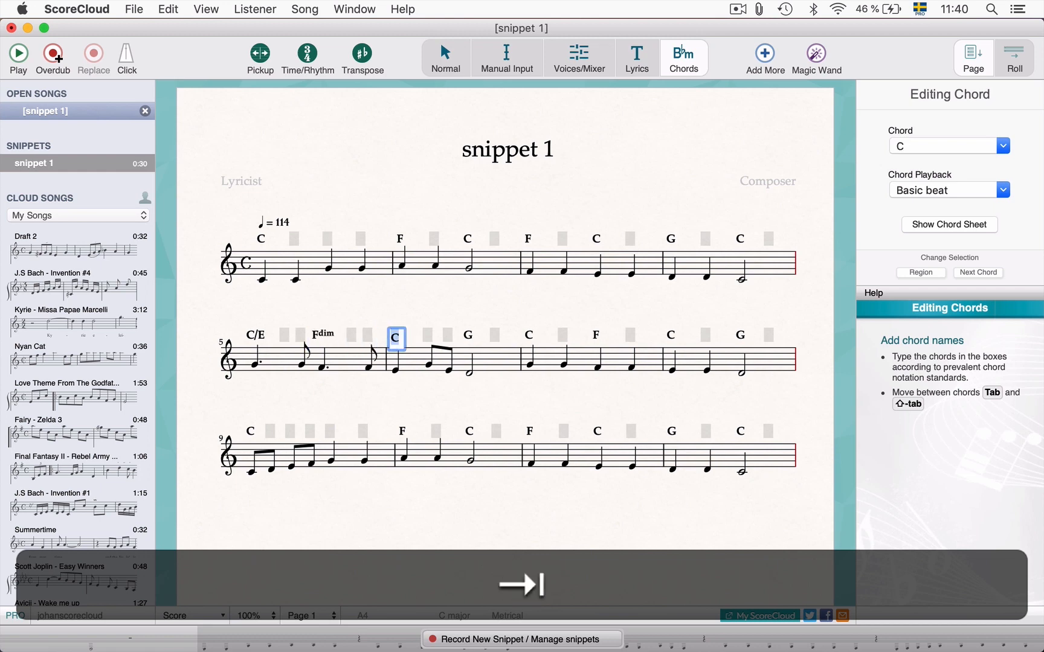
Make measure 6 read C/G then G#dim.
{"action": "key", "text": "Tab"}
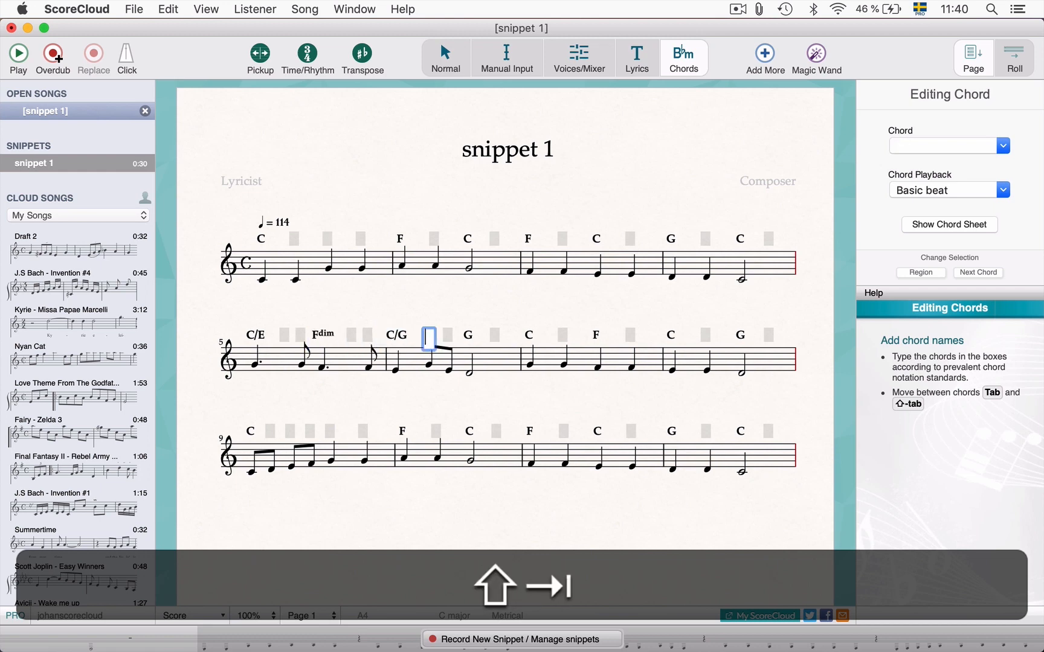
{"action": "type", "text": "G#"}
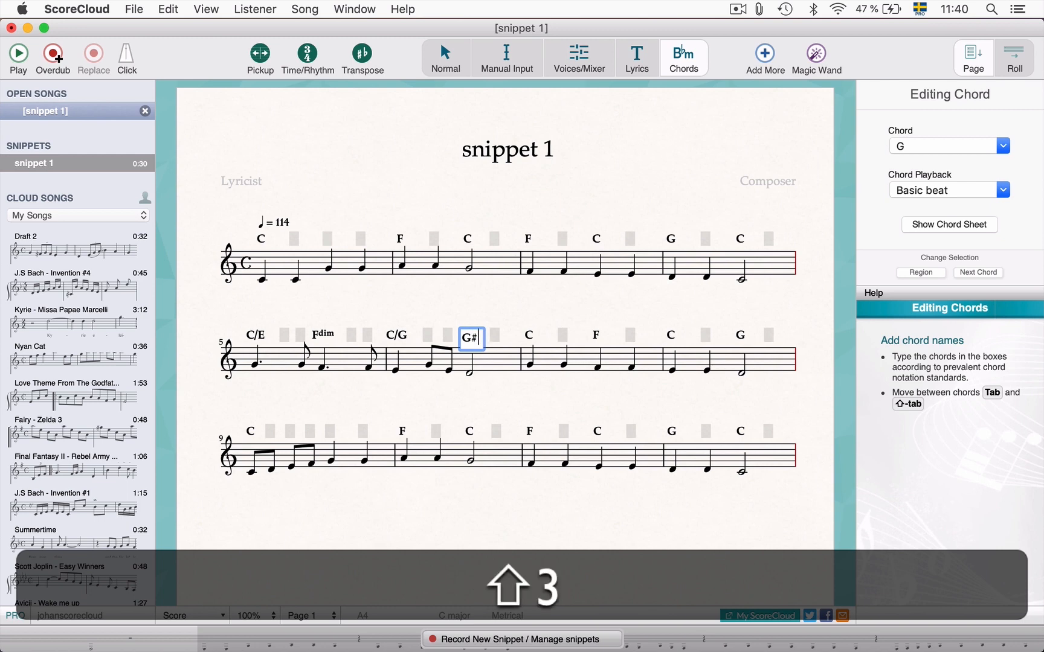
{"action": "type", "text": "dim"}
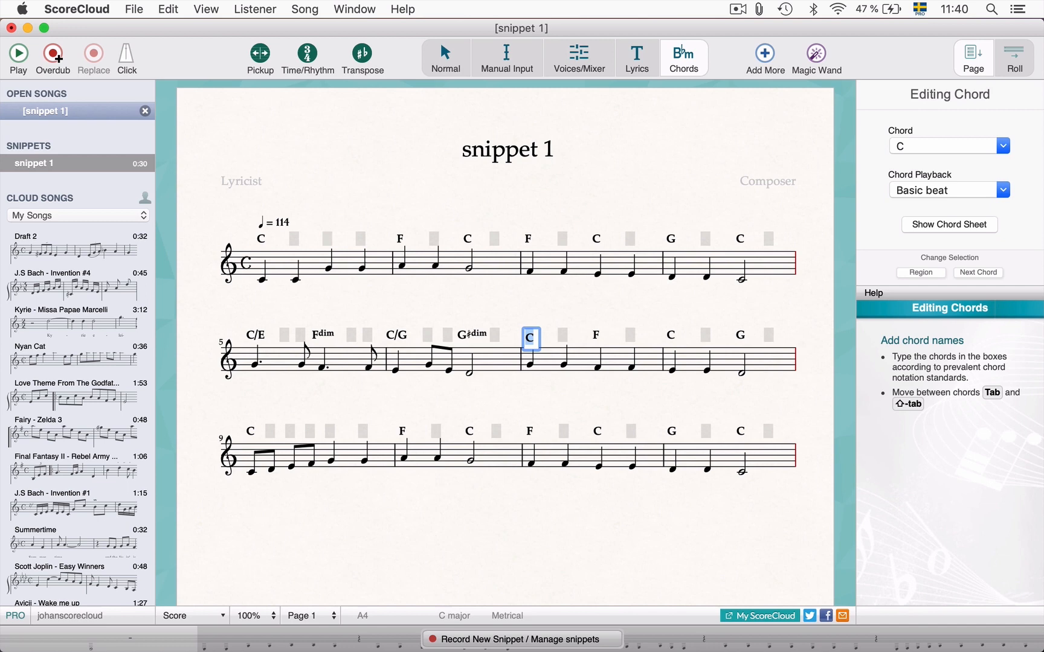
Enter Am7 and Dm in measure 7, then step into measure 8.
{"action": "type", "text": "Am7"}
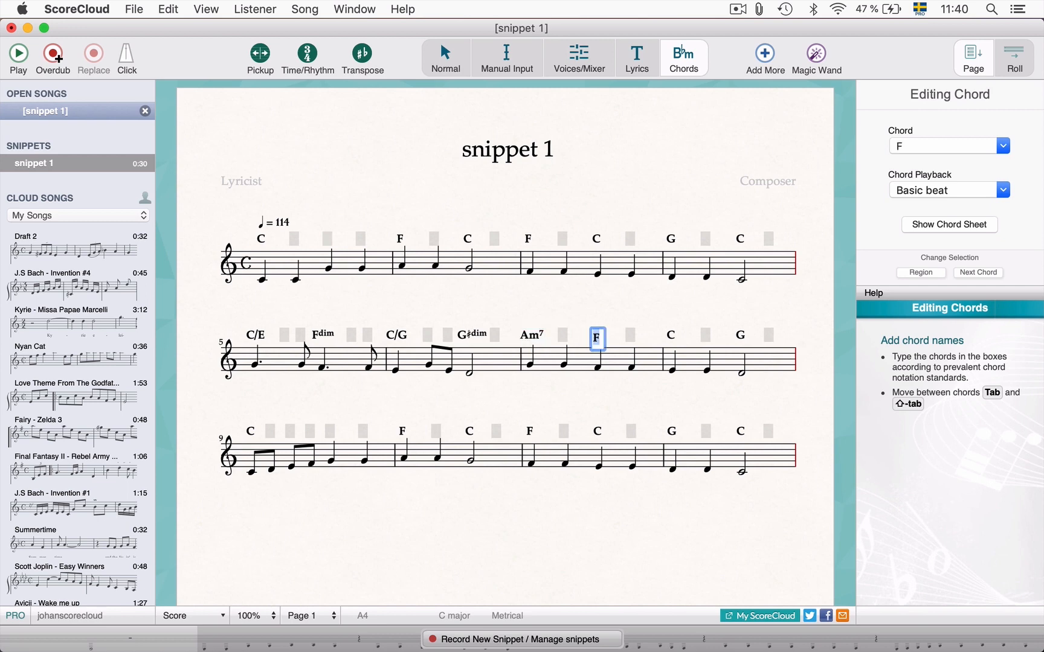
{"action": "type", "text": "Dm"}
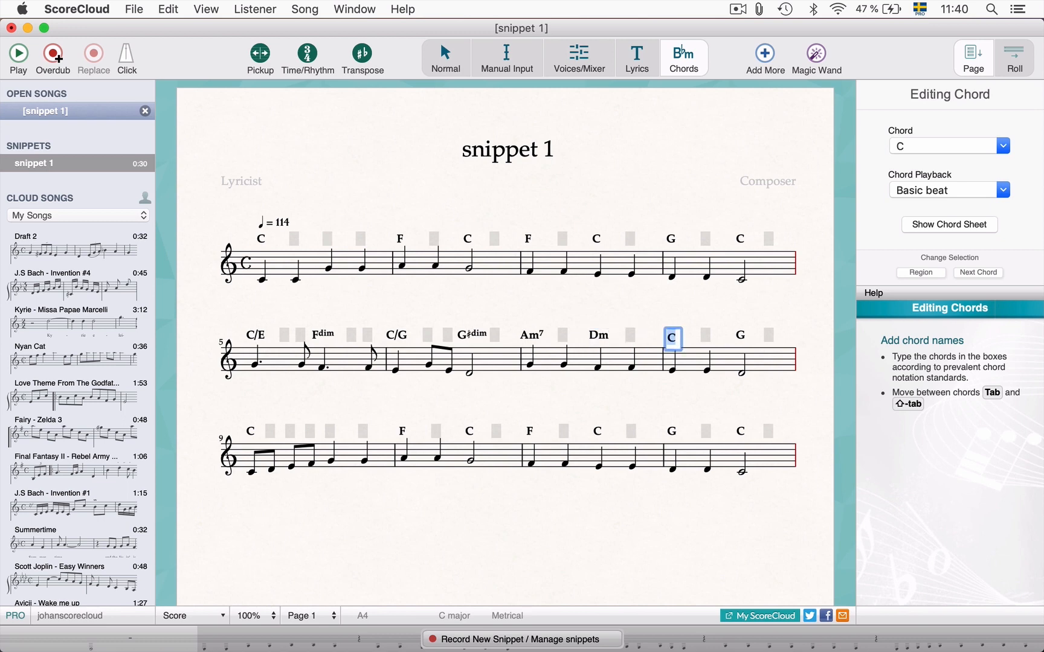
{"action": "key", "text": "Tab"}
{"action": "type", "text": "Em"}
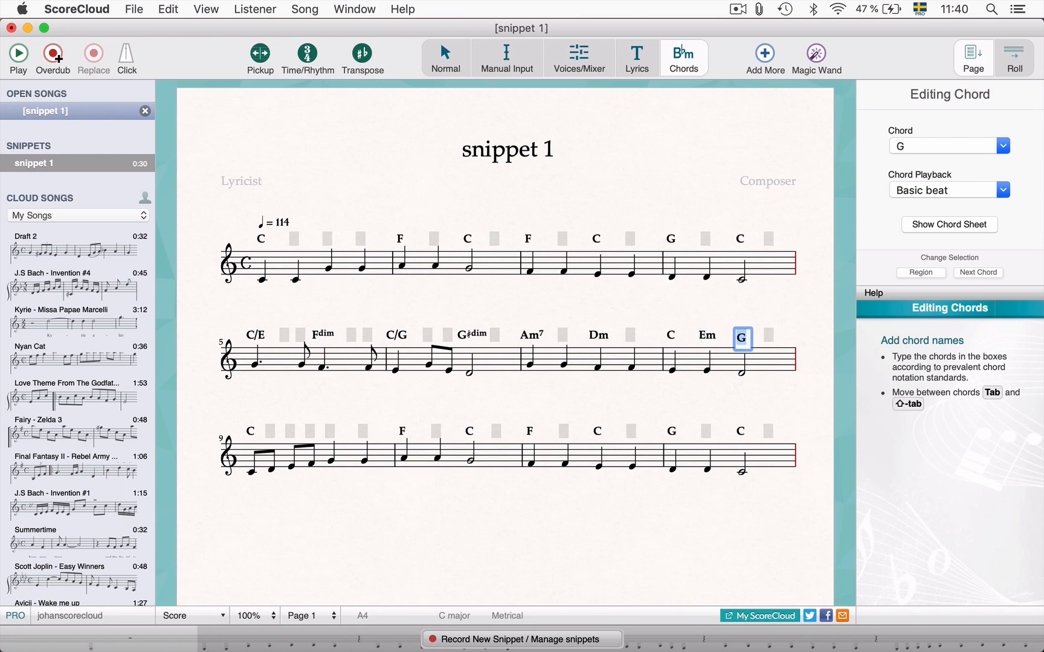
Set measure 8 to C, Em, Gsus4, G and fill the empty slot after Am7 with a second Am7.
{"action": "type", "text": "sus4"}
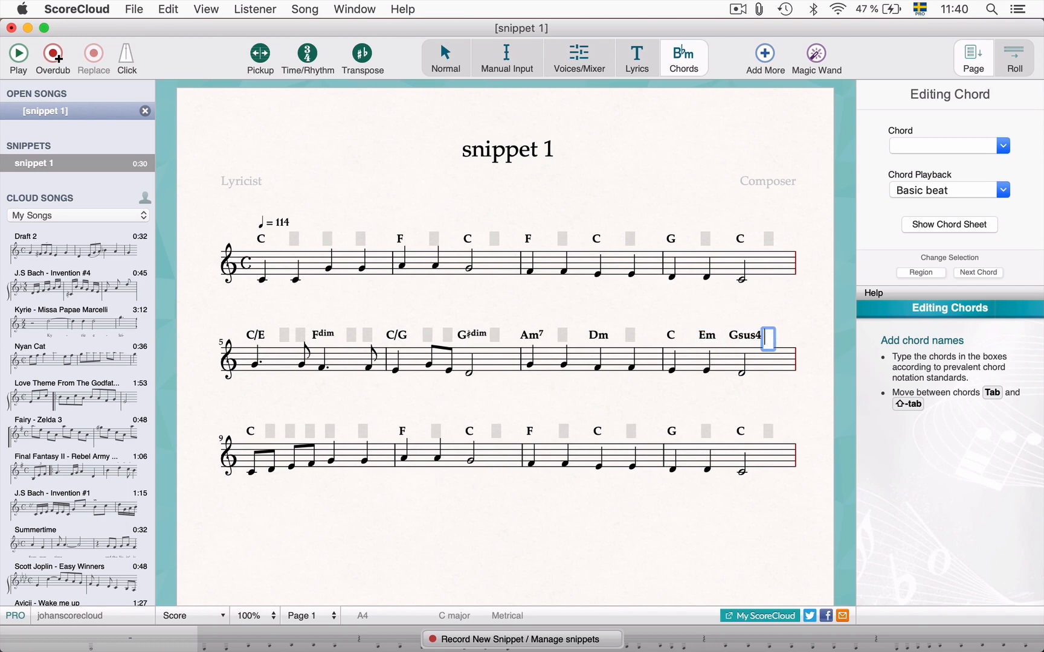
{"action": "key", "text": "tab"}
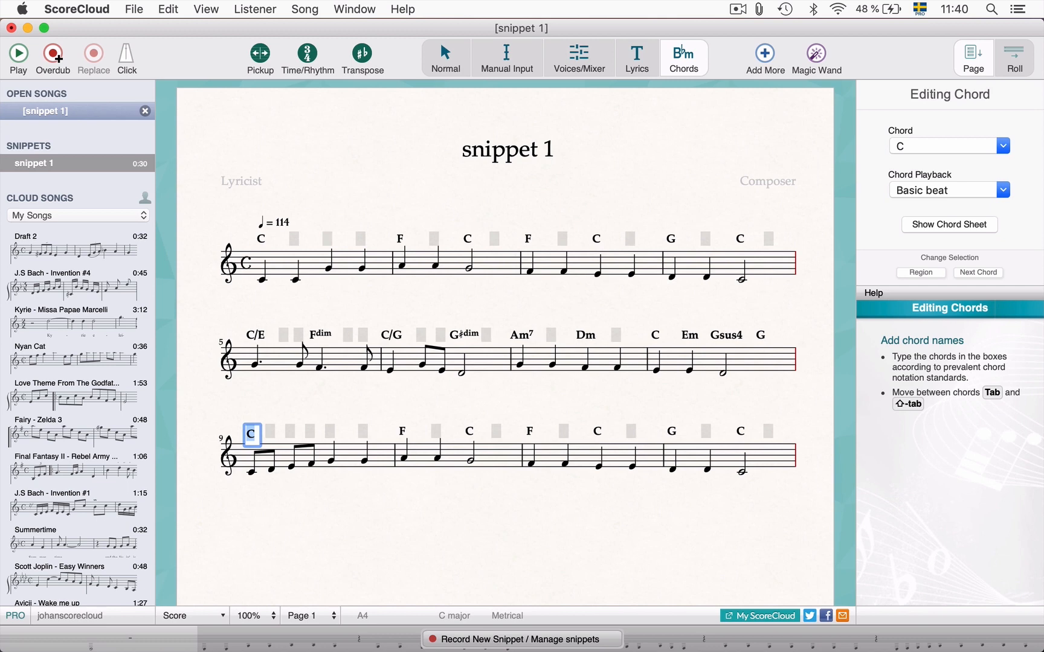
{"action": "mouse_move", "coordinate": [560, 340]}
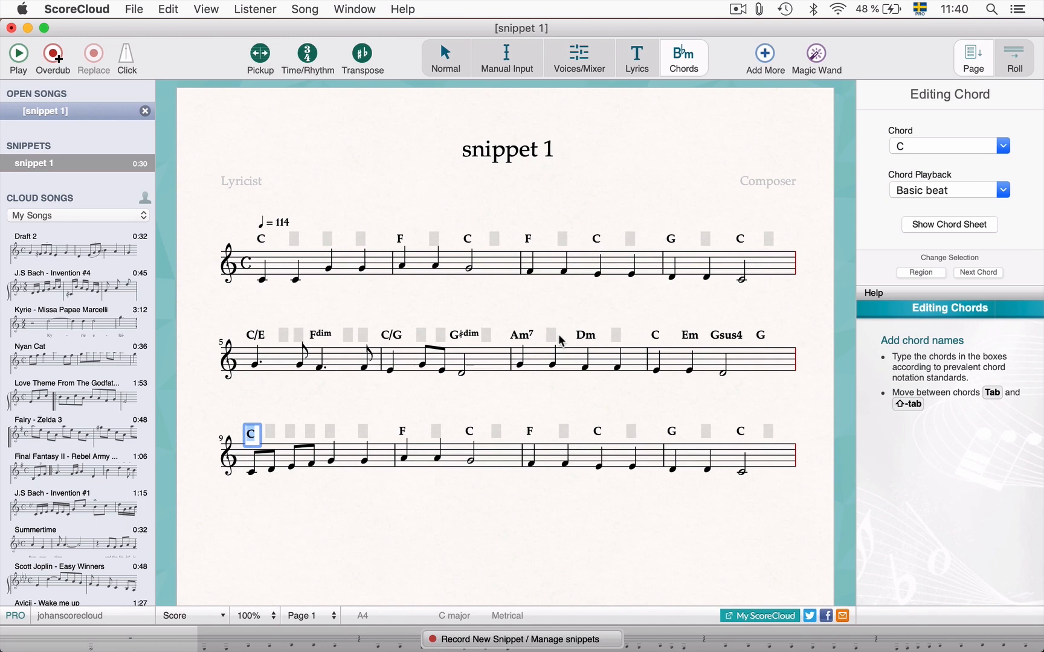
{"action": "left_click", "coordinate": [553, 340]}
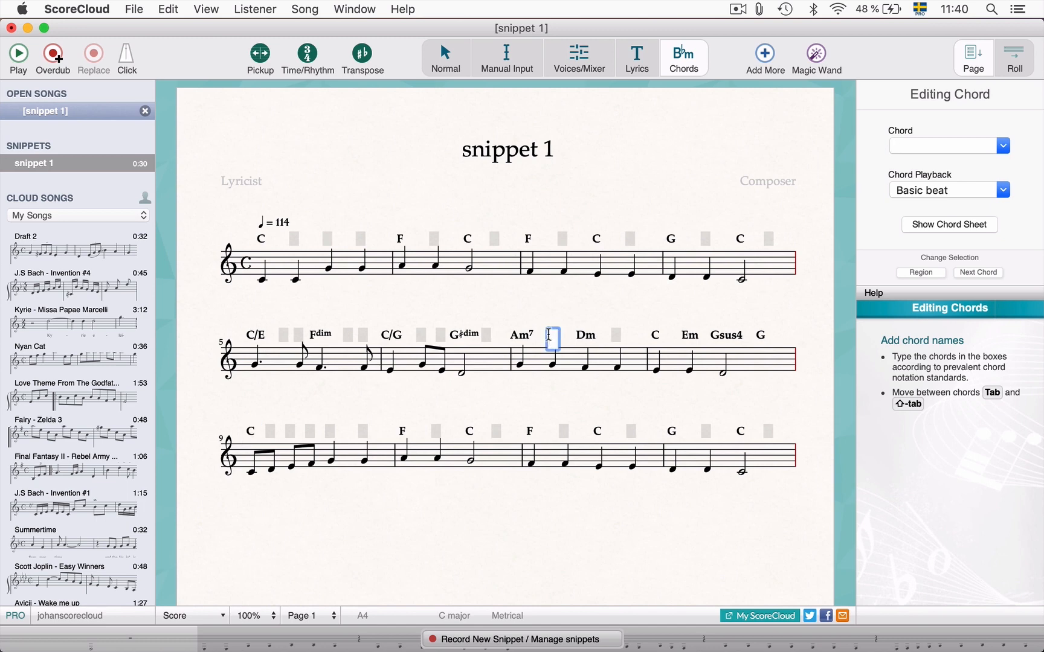
{"action": "type", "text": "Am7"}
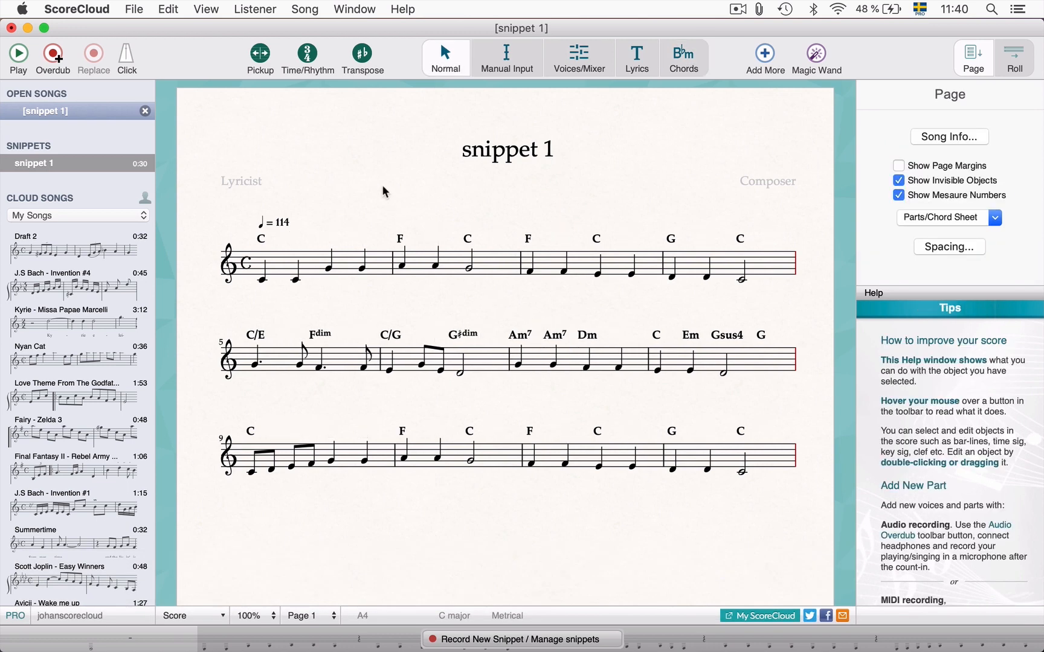
Delete all chord symbols from snippet 1, leaving only the melody notes.
{"action": "left_click", "coordinate": [261, 239]}
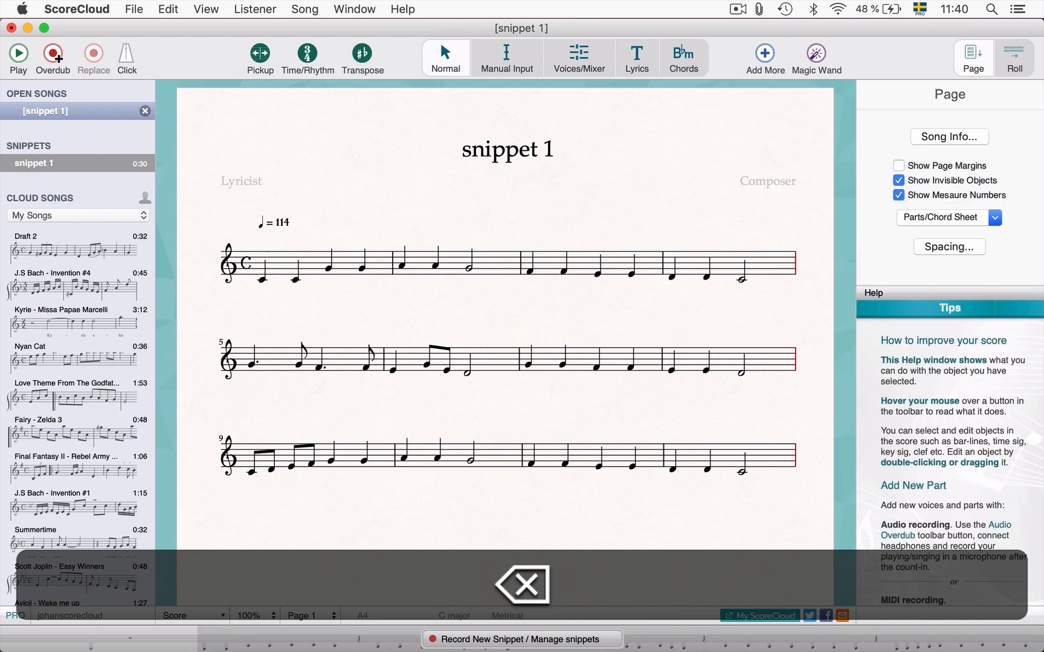
{"action": "left_click", "coordinate": [522, 586]}
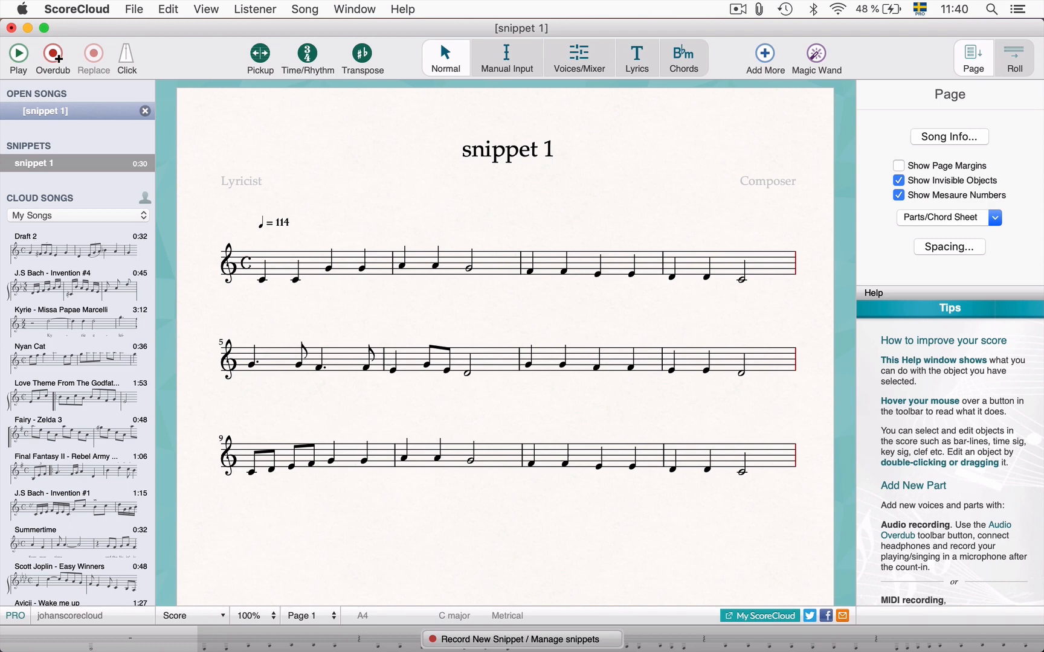
{"action": "mouse_move", "coordinate": [448, 53]}
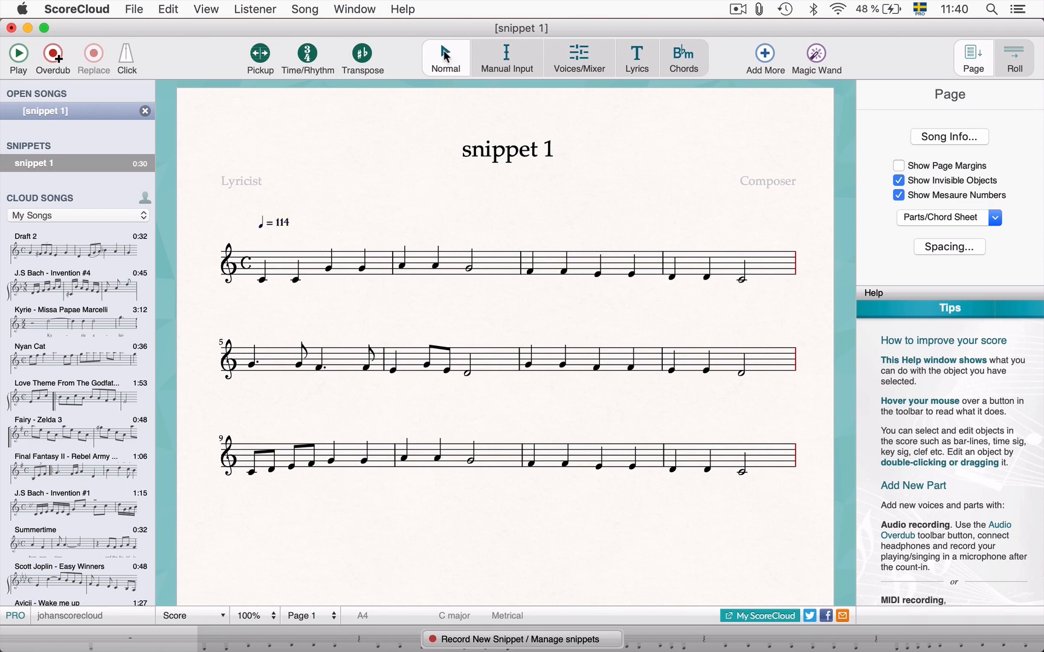
{"action": "mouse_move", "coordinate": [333, 176]}
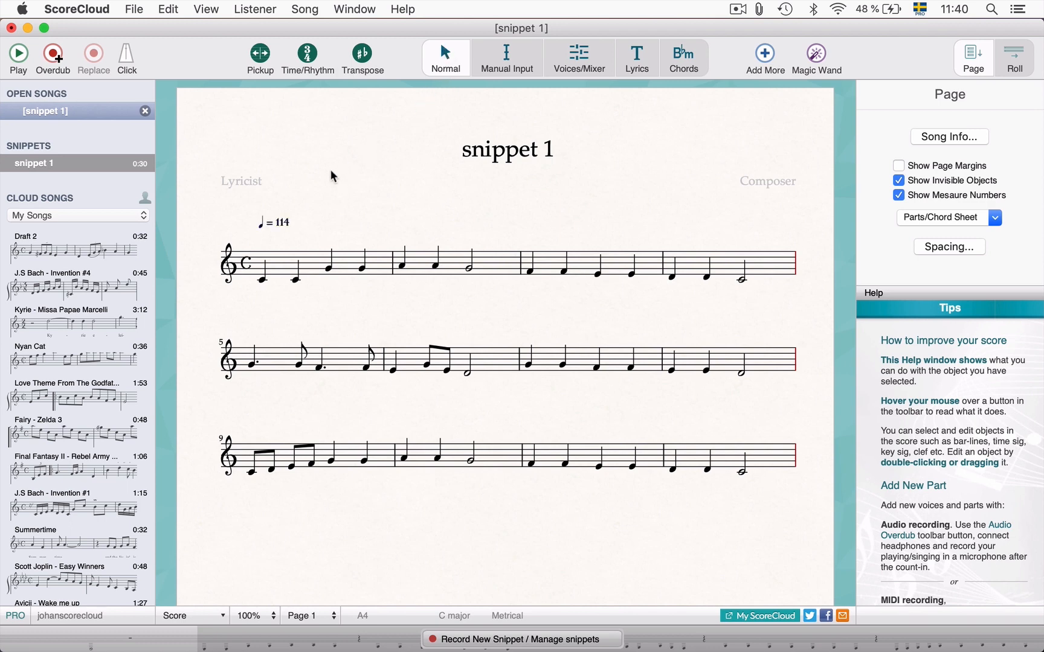
{"action": "mouse_move", "coordinate": [321, 187]}
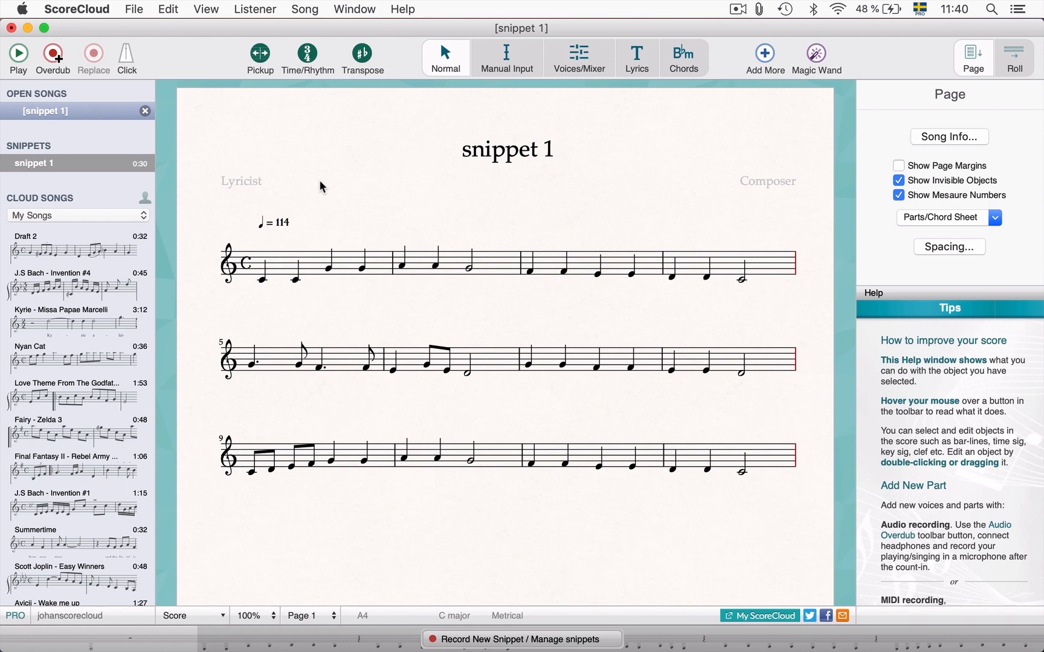
{"action": "left_click", "coordinate": [52, 53]}
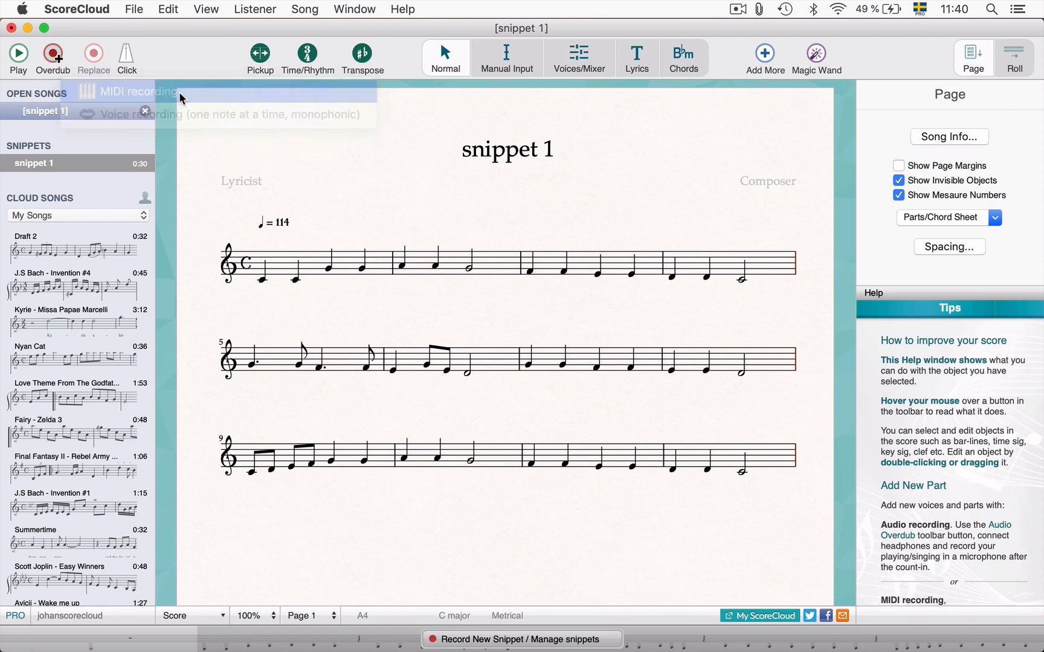
{"action": "left_click", "coordinate": [137, 92]}
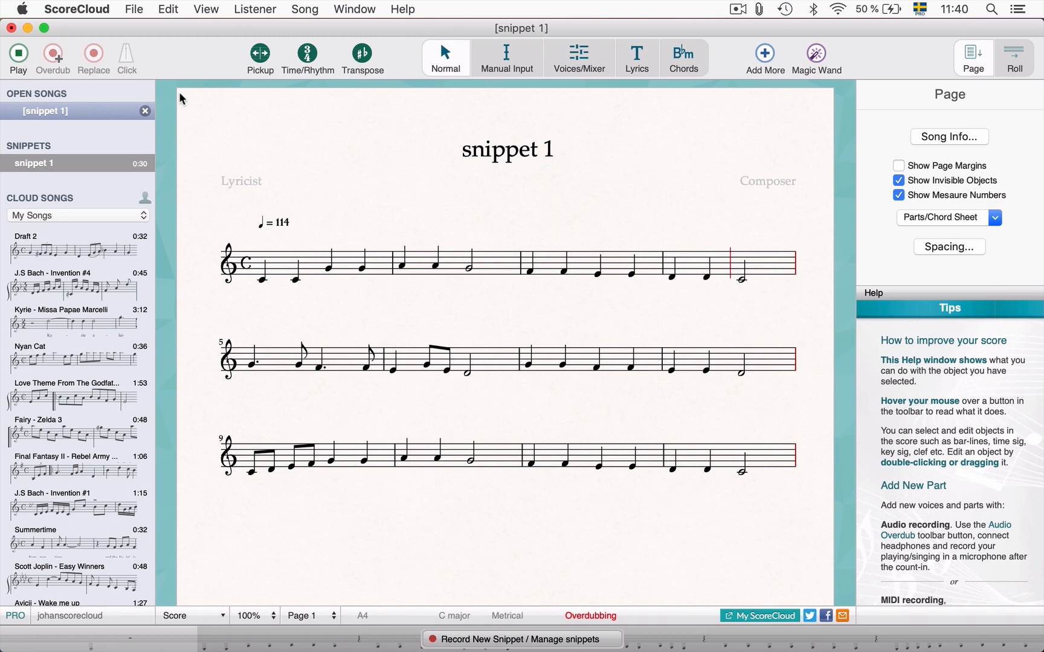
{"action": "left_click", "coordinate": [53, 54]}
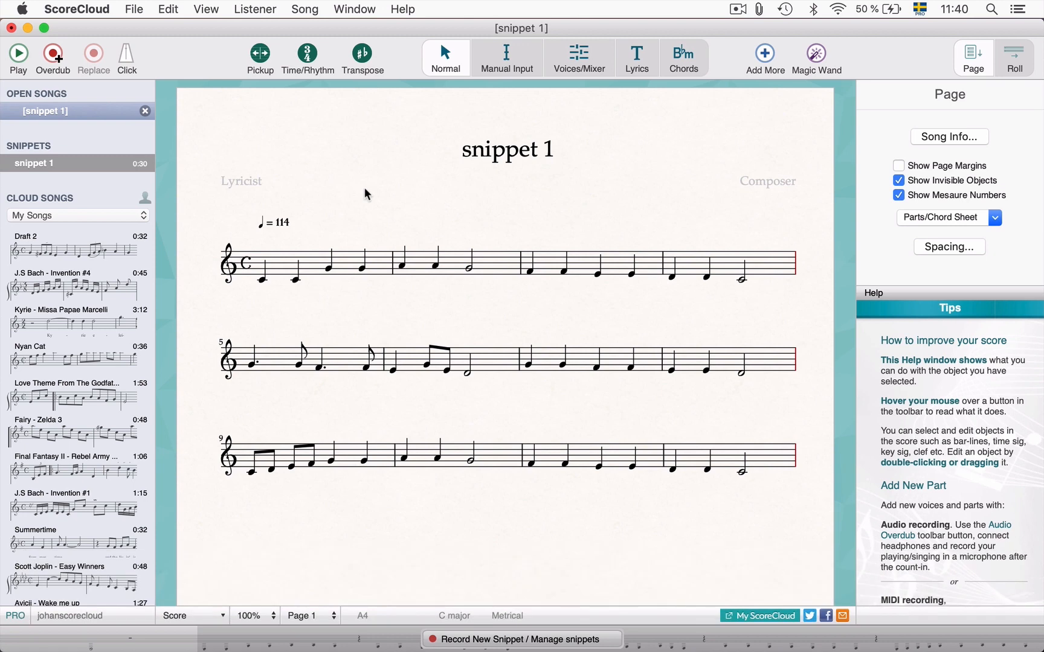
{"action": "mouse_move", "coordinate": [637, 314]}
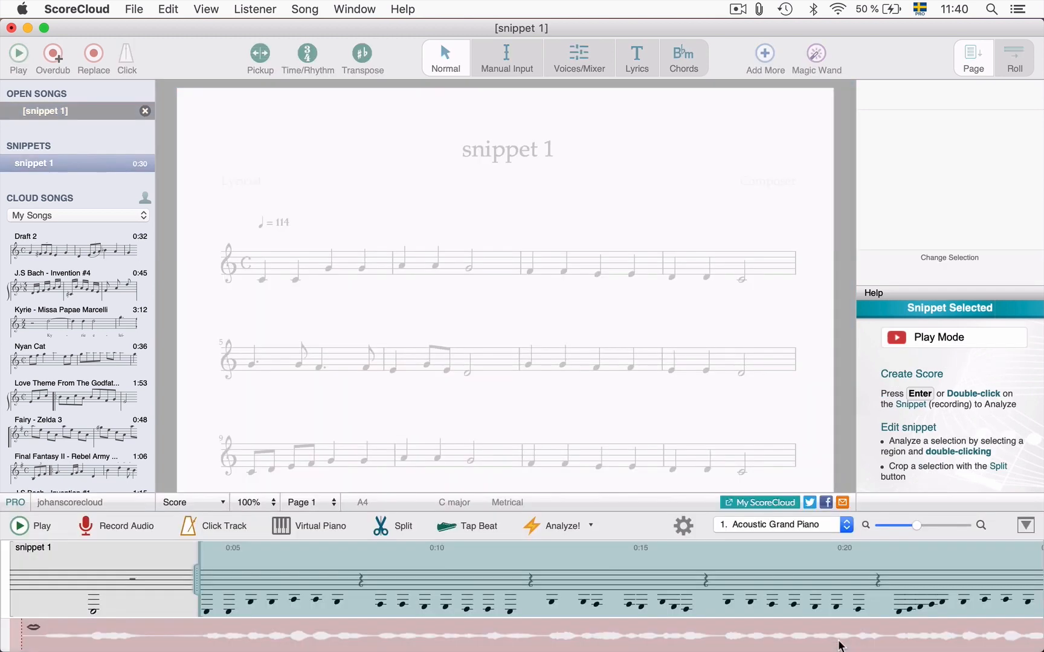
Record the 11-second snippet 3 of repeated block chords alongside snippet 1.
{"action": "scroll", "scroll_direction": "right", "scroll_amount": 3}
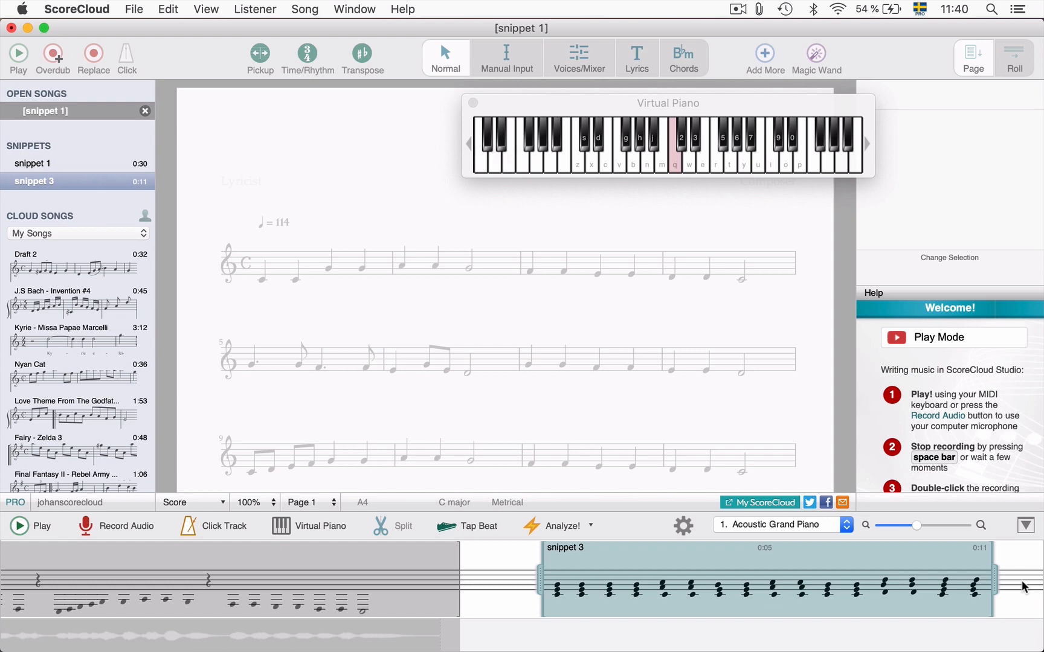
{"action": "mouse_move", "coordinate": [707, 539]}
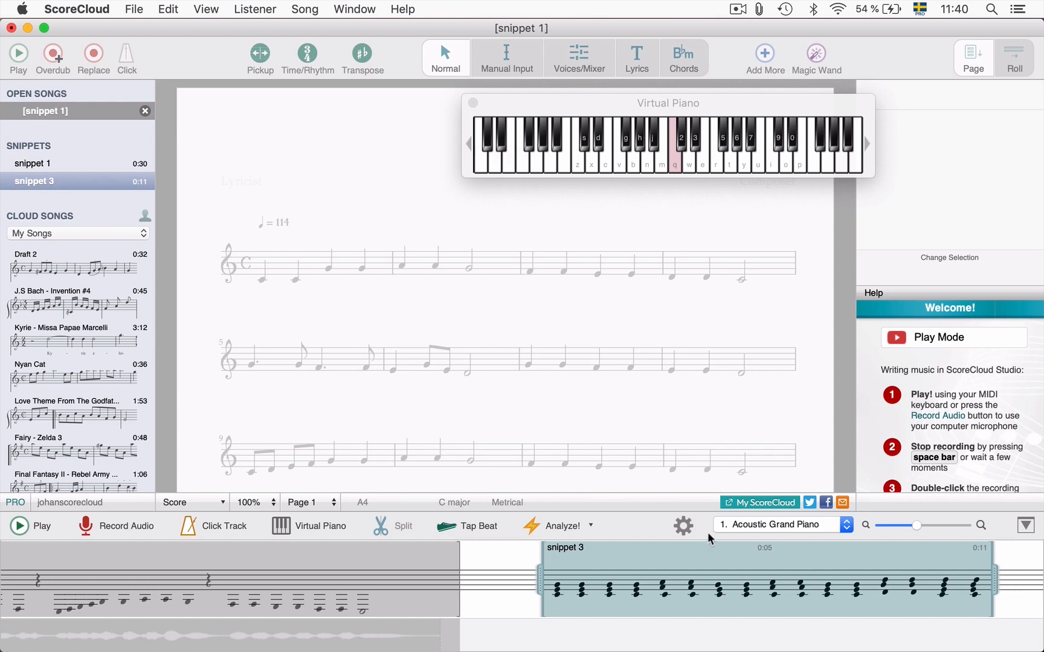
{"action": "mouse_move", "coordinate": [558, 527]}
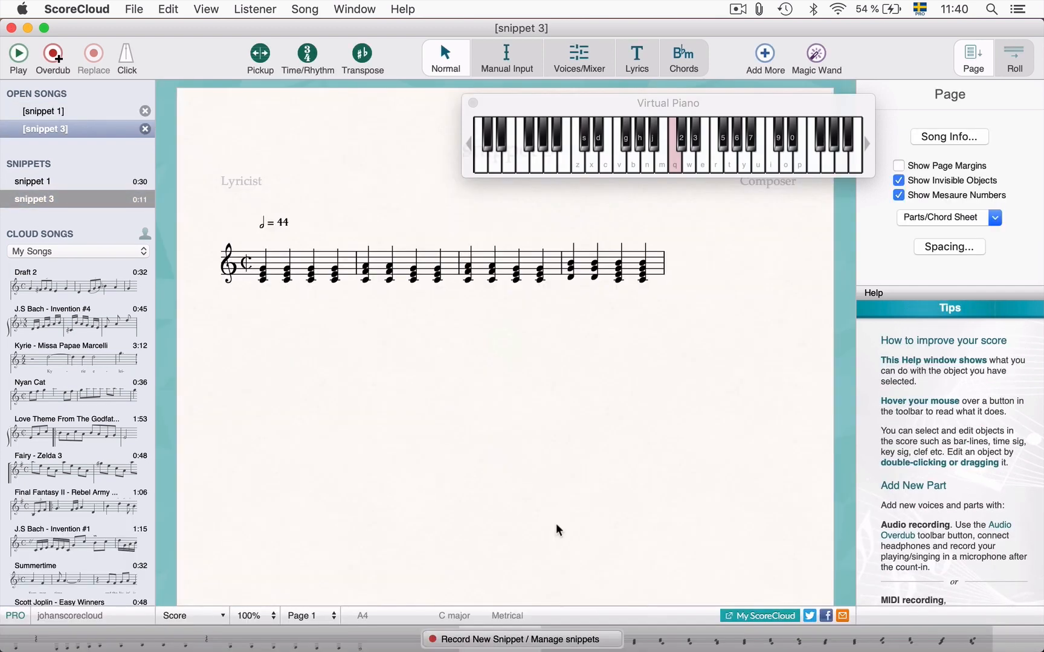
{"action": "mouse_move", "coordinate": [552, 525]}
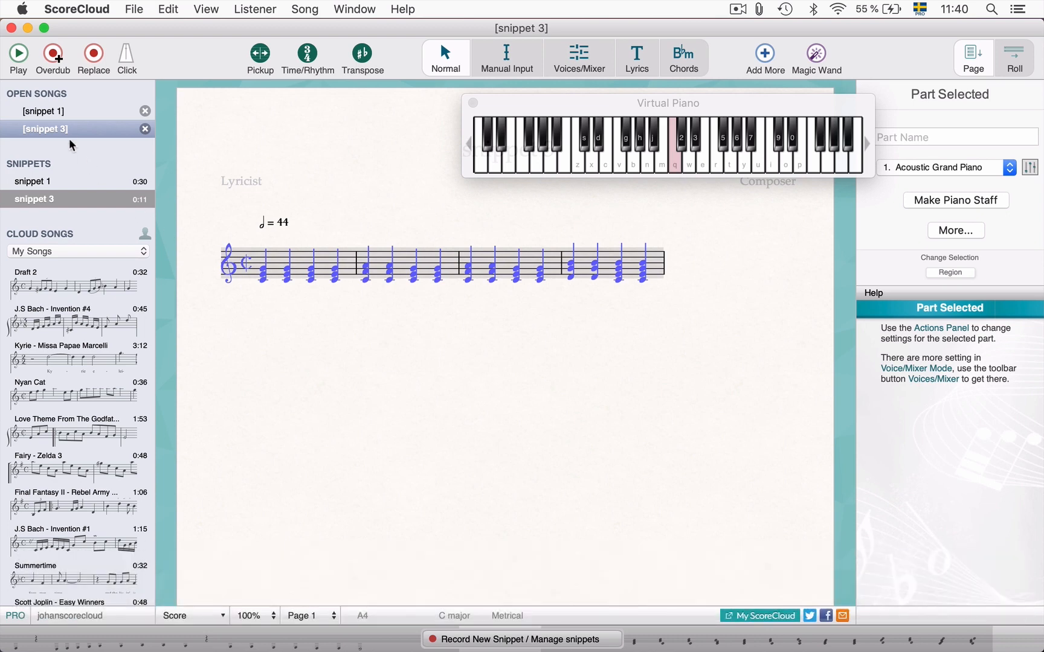
Open snippet 1 and add an empty staff under the melody to hold the snippet 3 chords.
{"action": "left_click", "coordinate": [45, 111]}
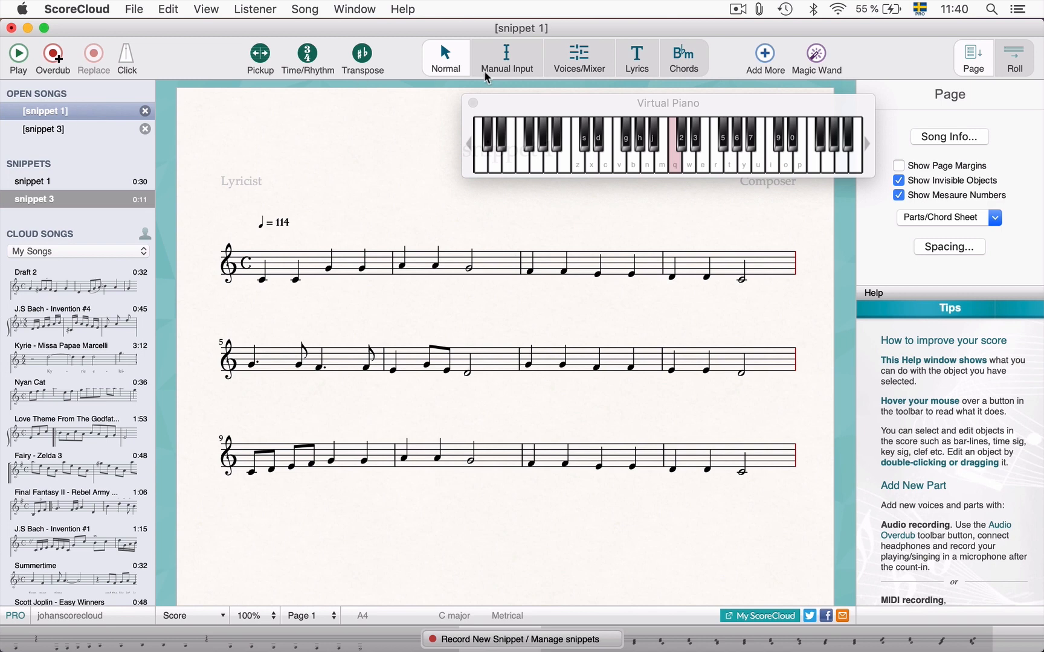
{"action": "left_click", "coordinate": [763, 58]}
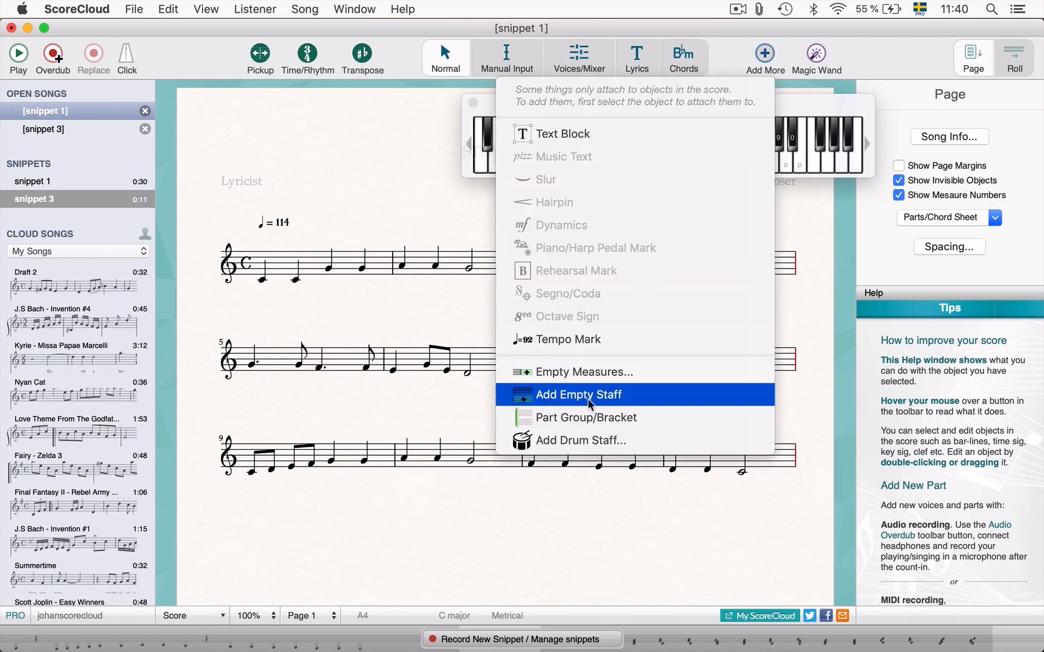
{"action": "left_click", "coordinate": [578, 394]}
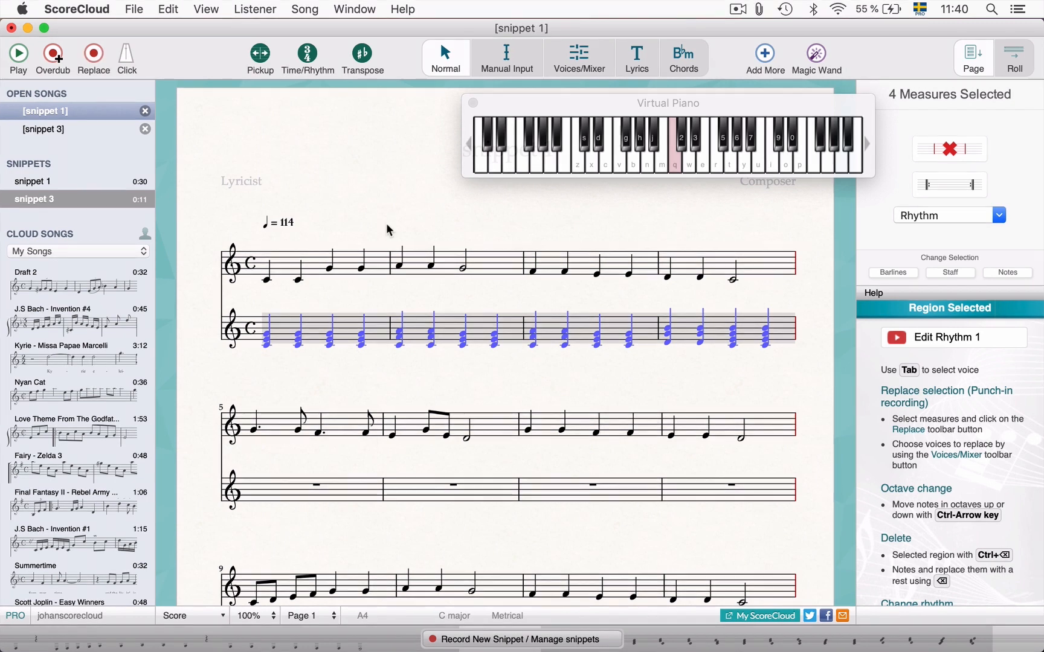
Run Auto Chords on the snippet 1 melody, then delete the added chord staff.
{"action": "left_click", "coordinate": [815, 53]}
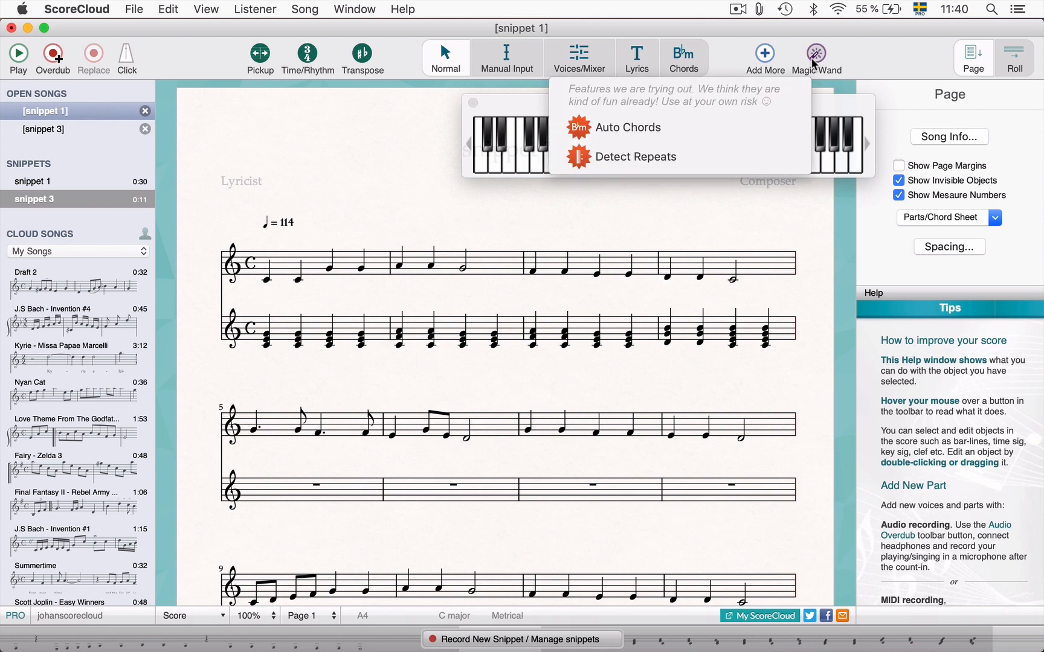
{"action": "left_click", "coordinate": [624, 127]}
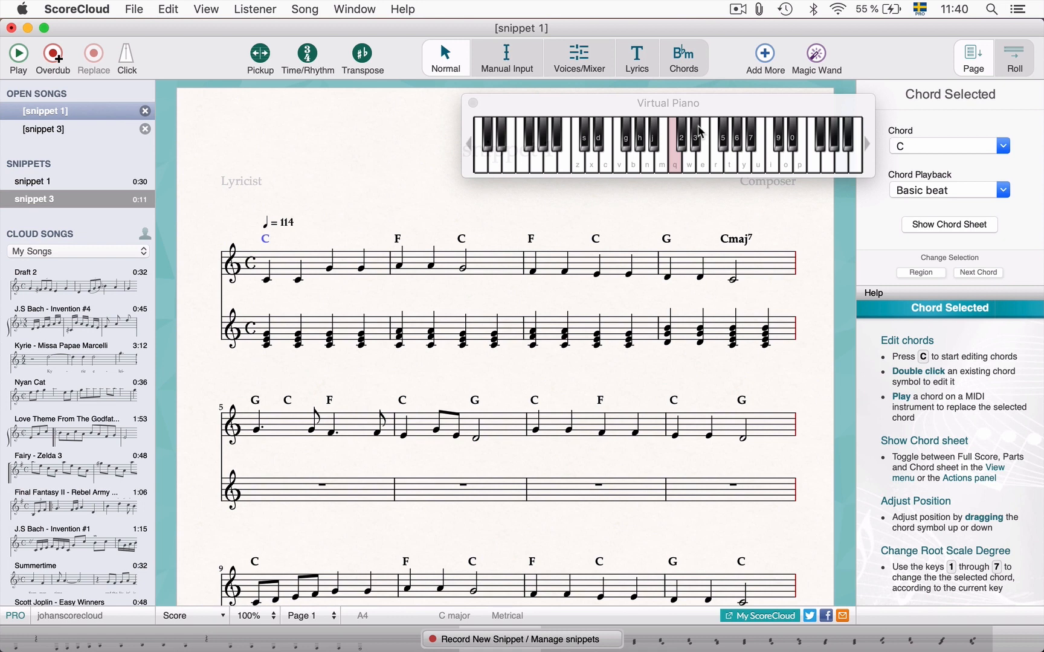
{"action": "mouse_move", "coordinate": [204, 339]}
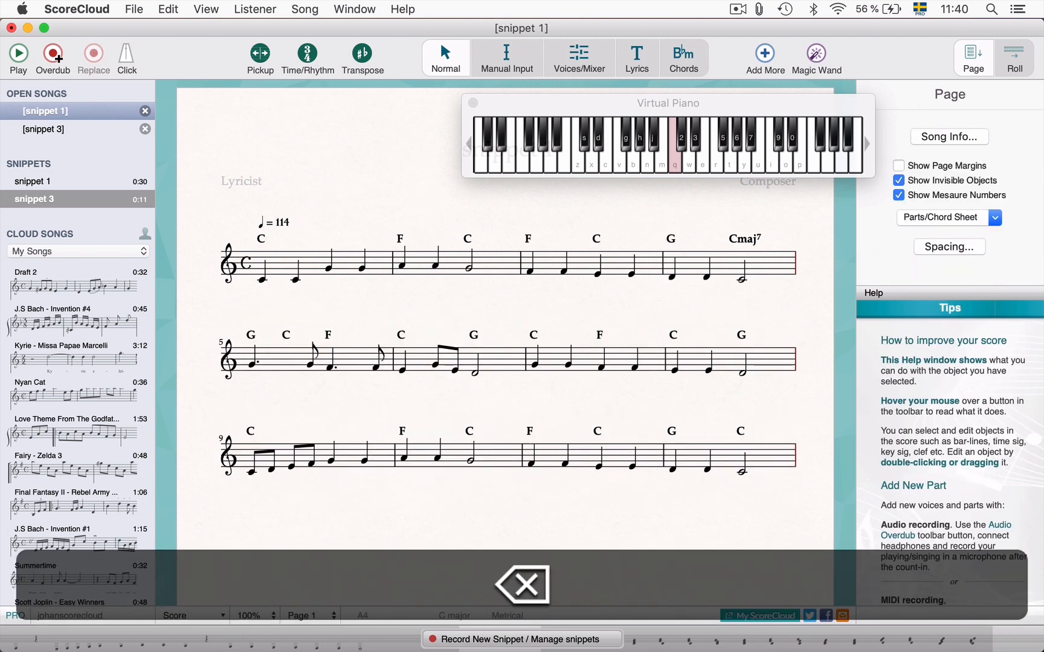
{"action": "left_click", "coordinate": [521, 585]}
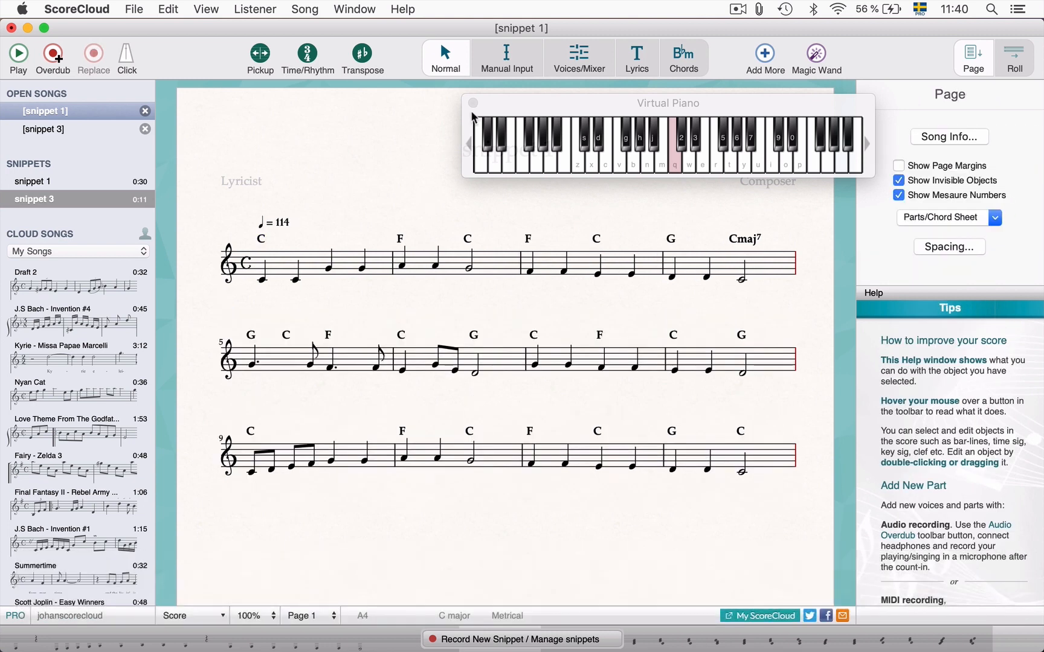
Close the Virtual Piano and respell the final Cmaj7 in measure 4 as CΔ.
{"action": "left_click", "coordinate": [474, 103]}
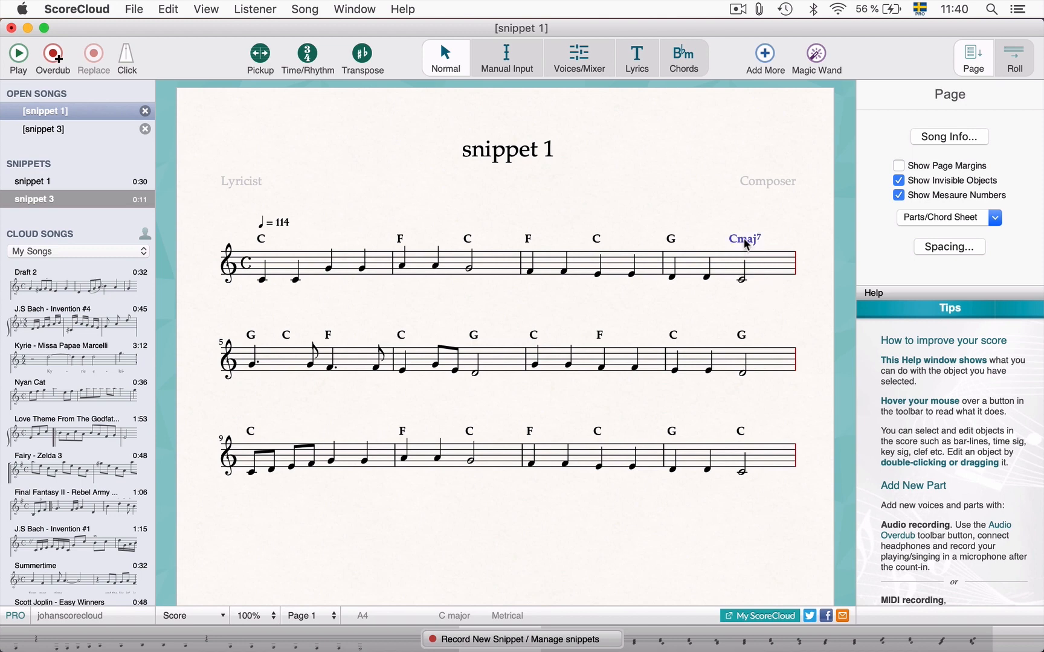
{"action": "left_click", "coordinate": [743, 239]}
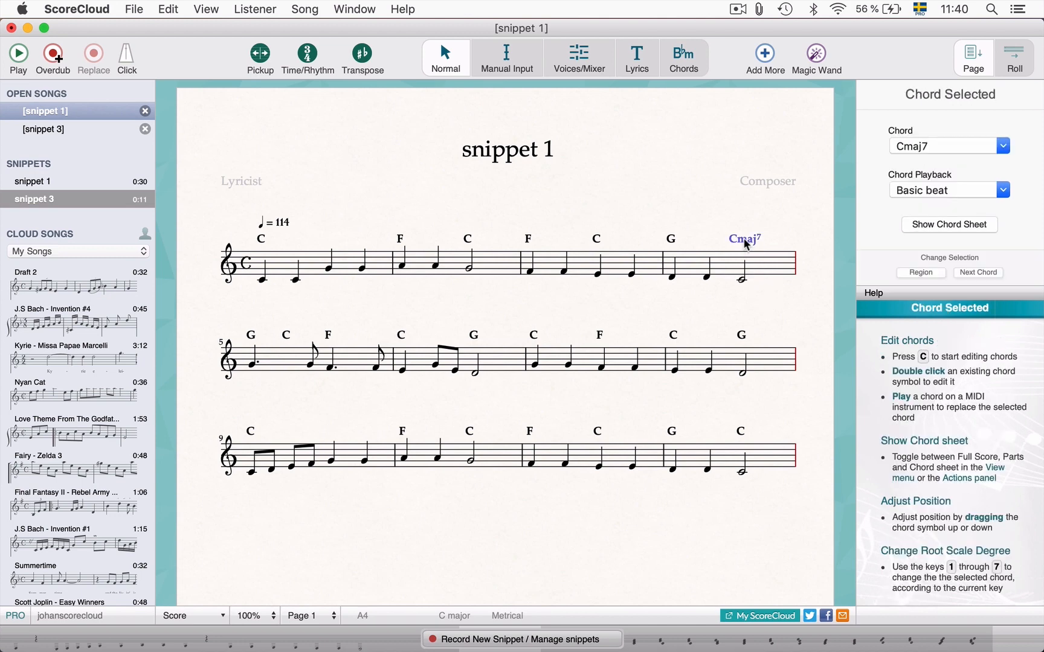
{"action": "mouse_move", "coordinate": [890, 173]}
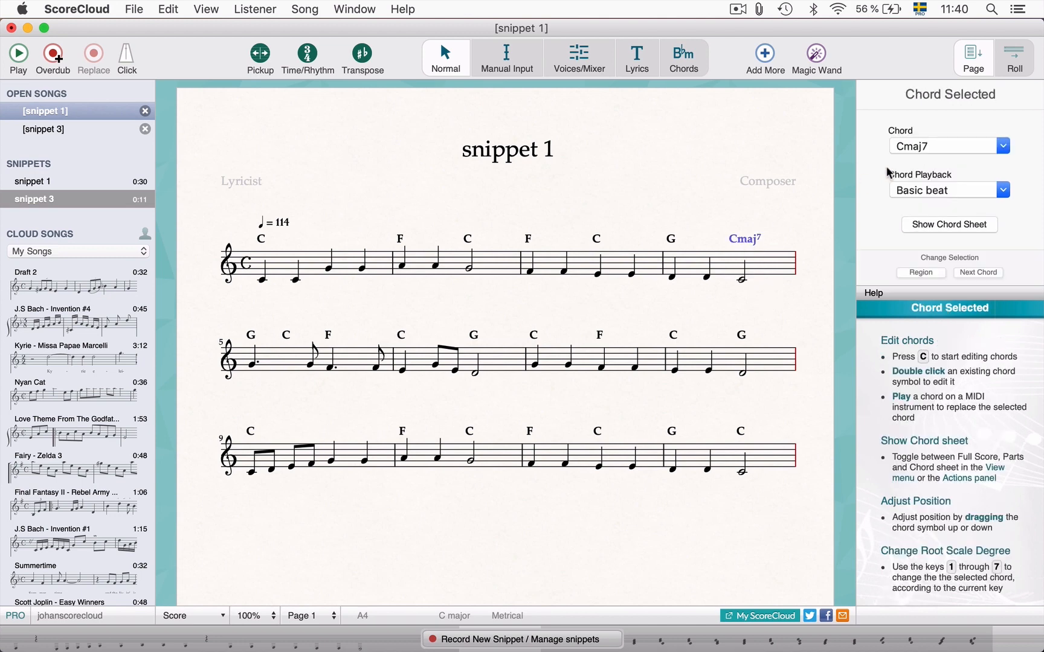
{"action": "left_click", "coordinate": [1002, 146]}
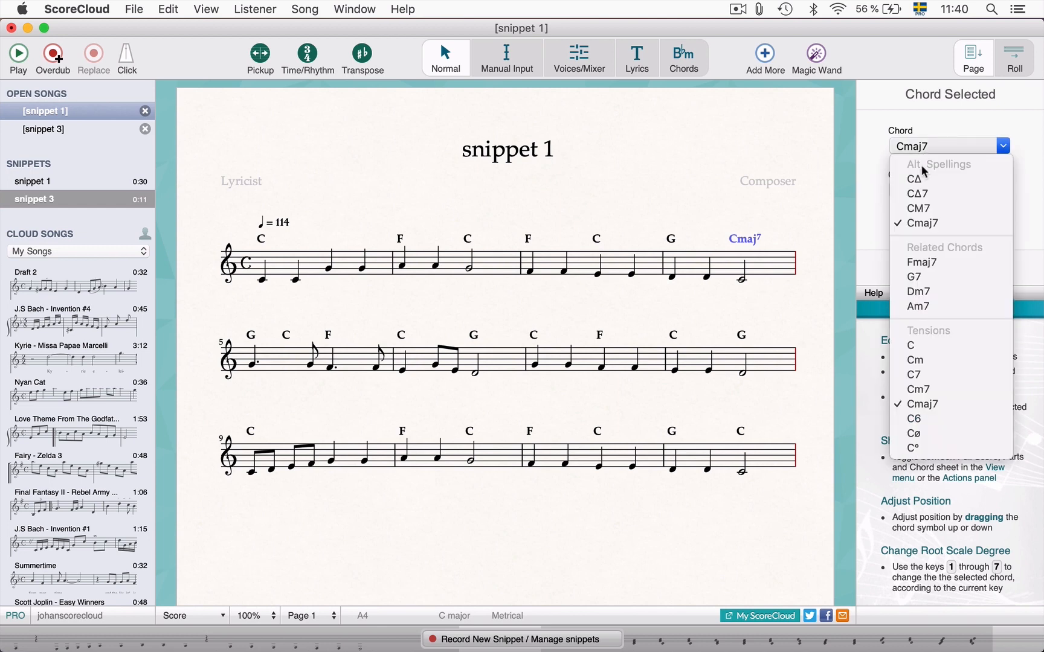
{"action": "mouse_move", "coordinate": [932, 292]}
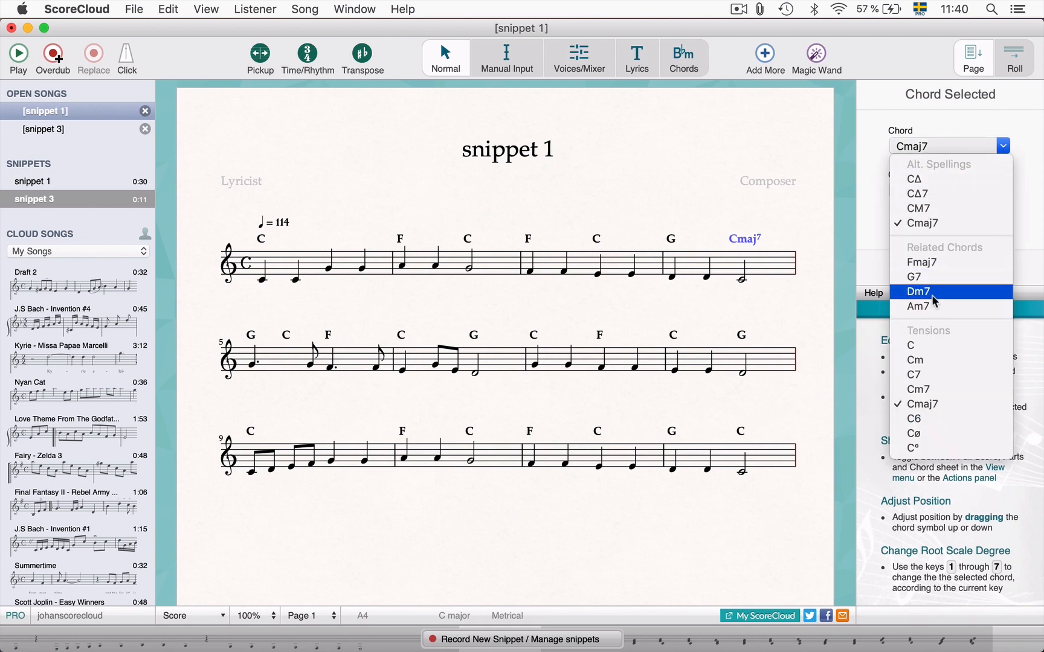
{"action": "mouse_move", "coordinate": [939, 405]}
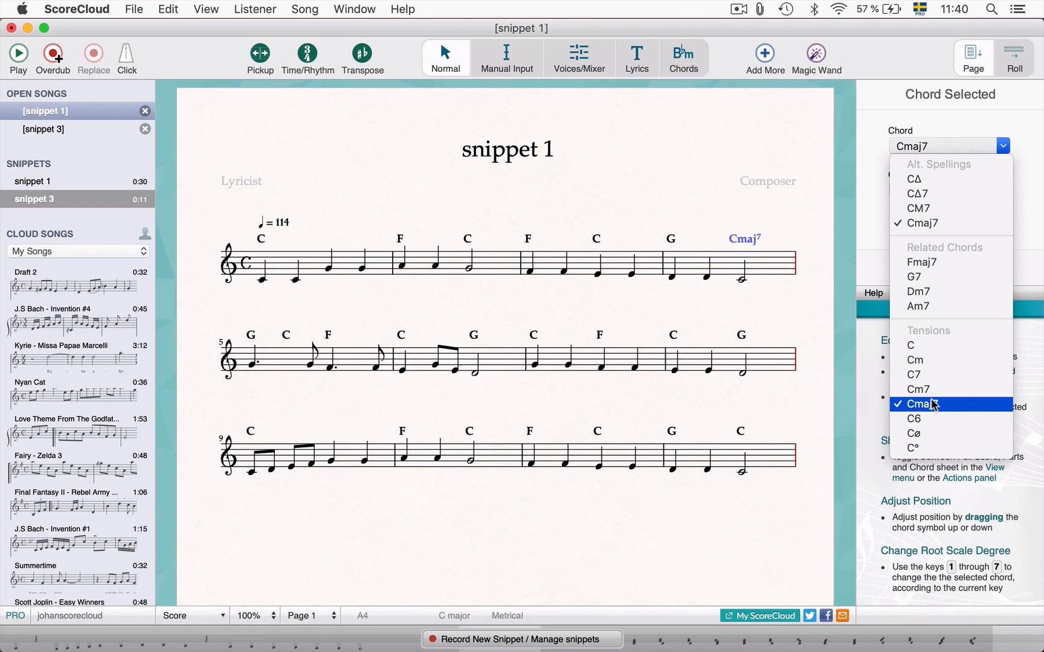
{"action": "left_click", "coordinate": [915, 179]}
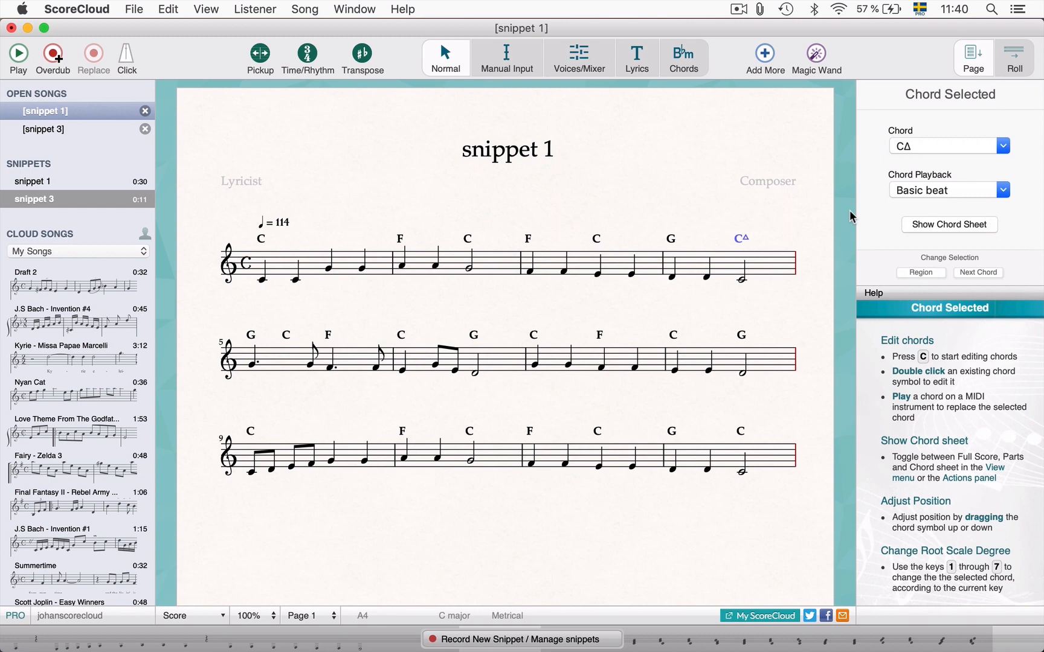
{"action": "mouse_move", "coordinate": [935, 202]}
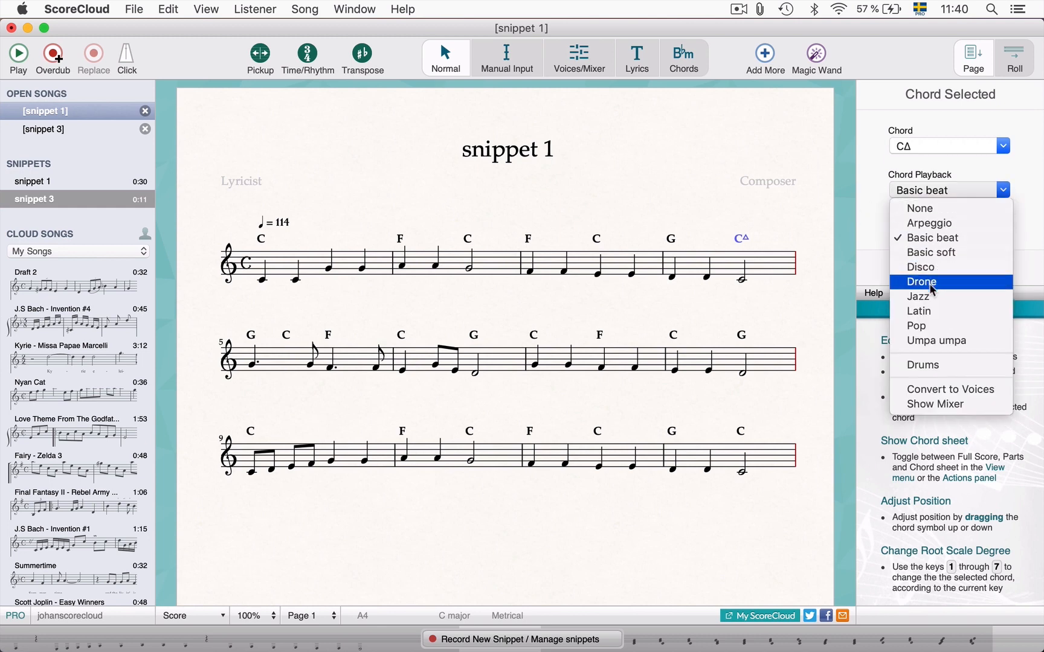
Switch the CΔ chord's playback style from Basic beat to Latin and reselect it.
{"action": "left_click", "coordinate": [918, 311]}
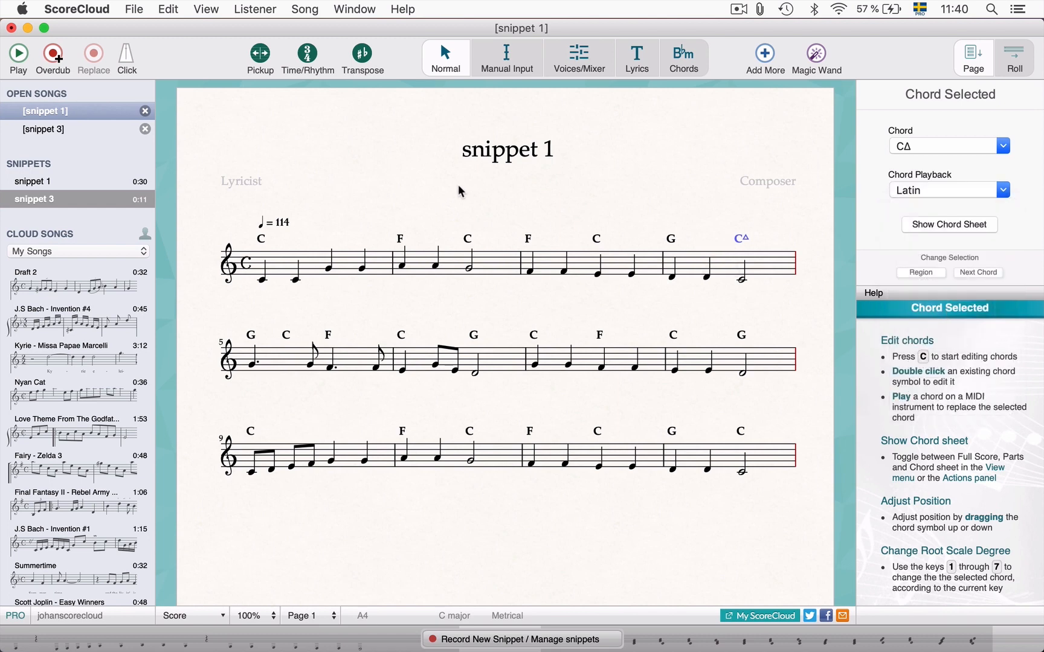
{"action": "left_click", "coordinate": [18, 52]}
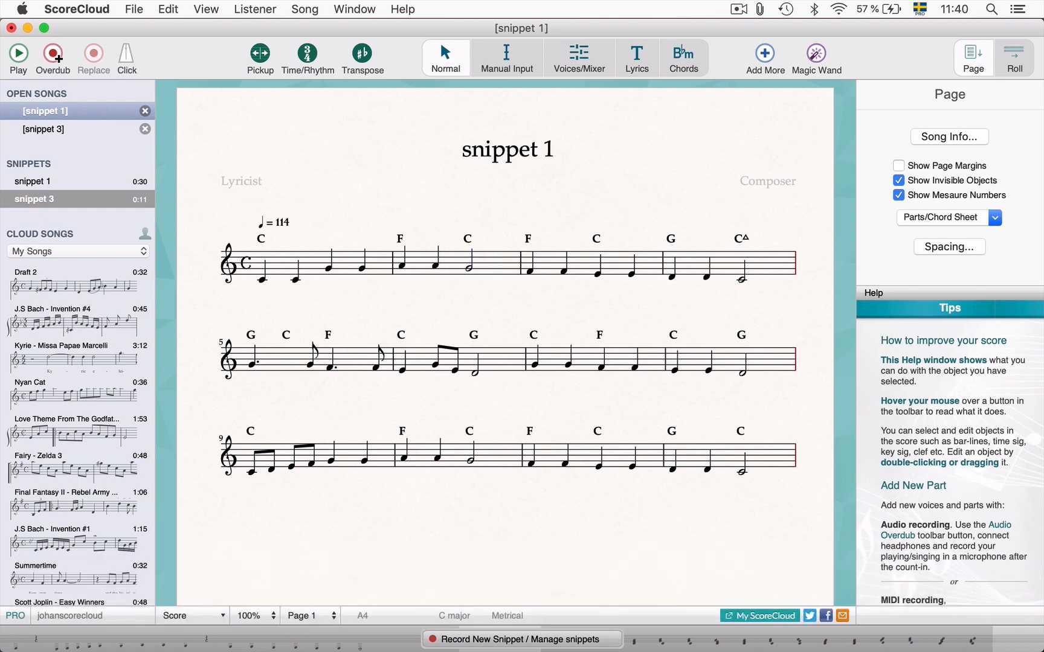
{"action": "mouse_move", "coordinate": [805, 199]}
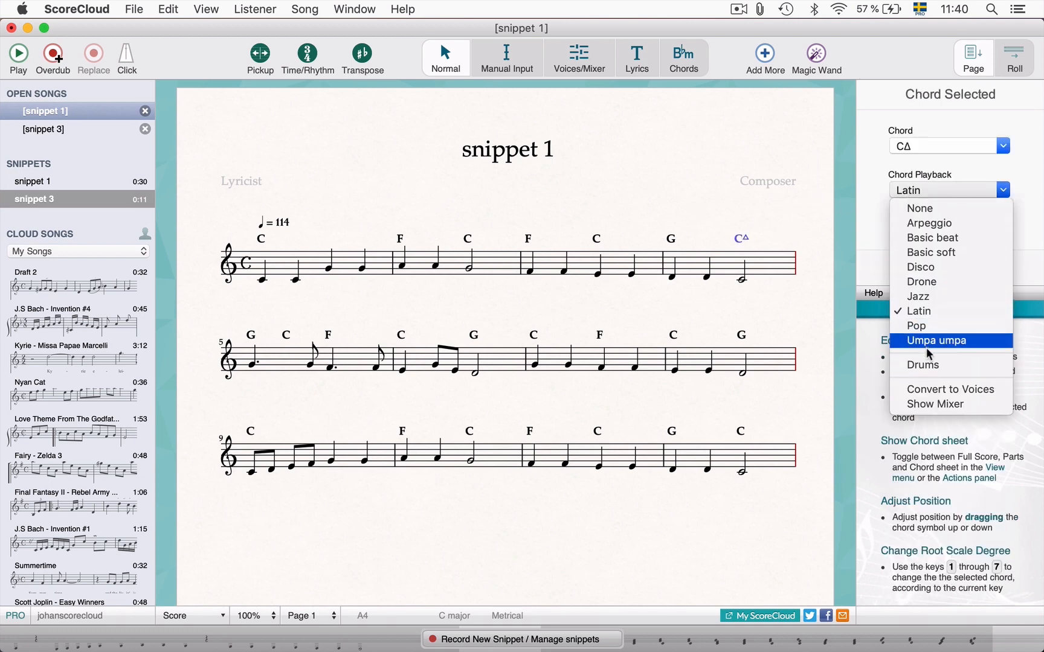
{"action": "left_click", "coordinate": [918, 312]}
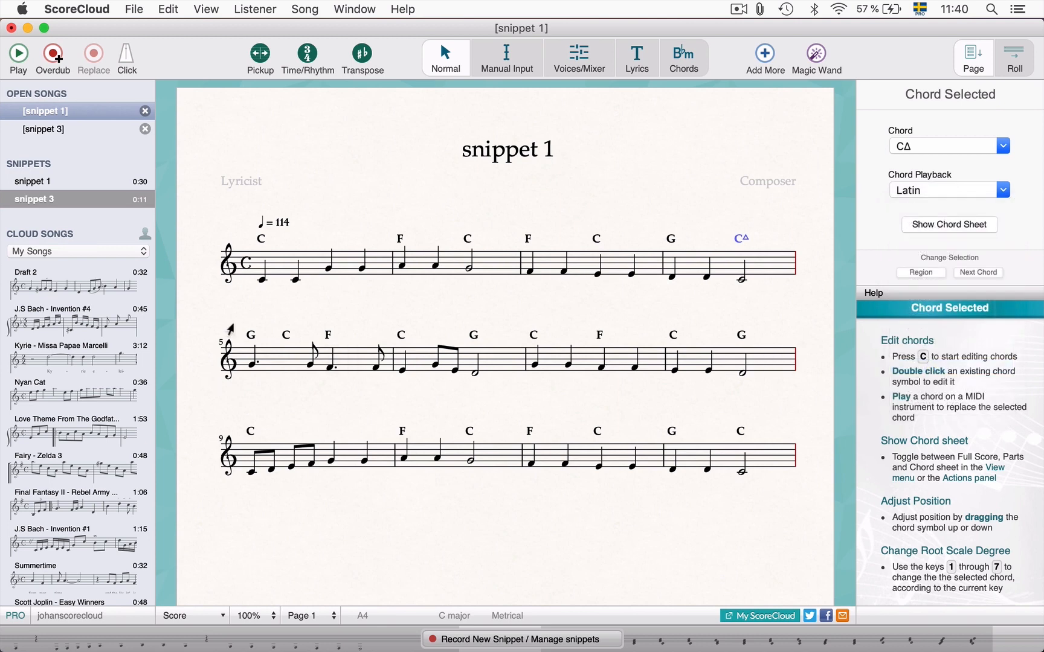
{"action": "left_click", "coordinate": [18, 52]}
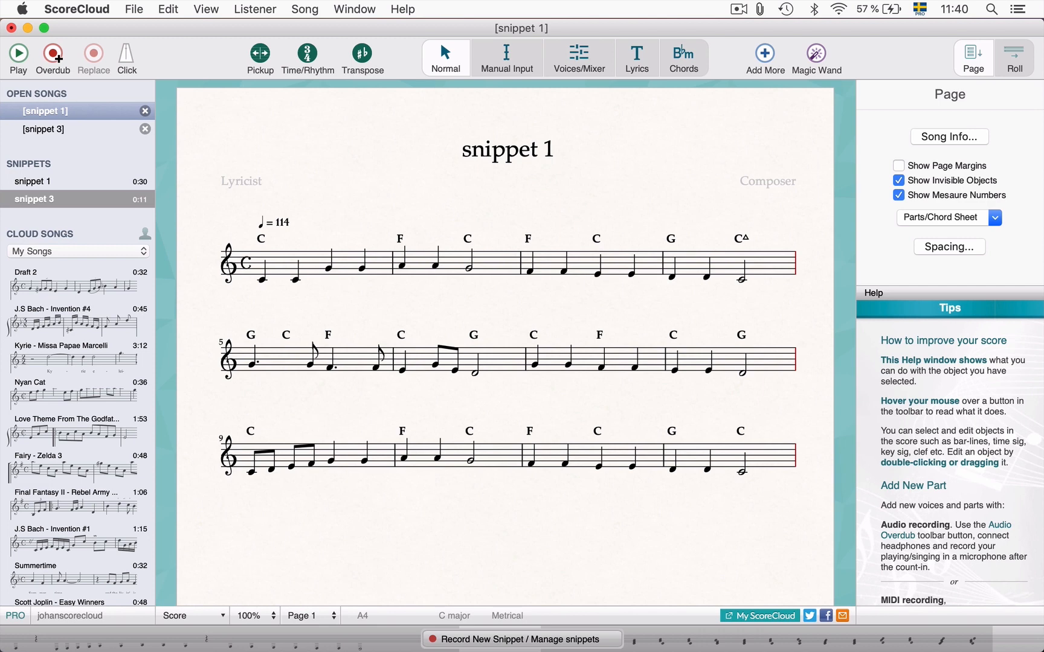
{"action": "left_click", "coordinate": [739, 238]}
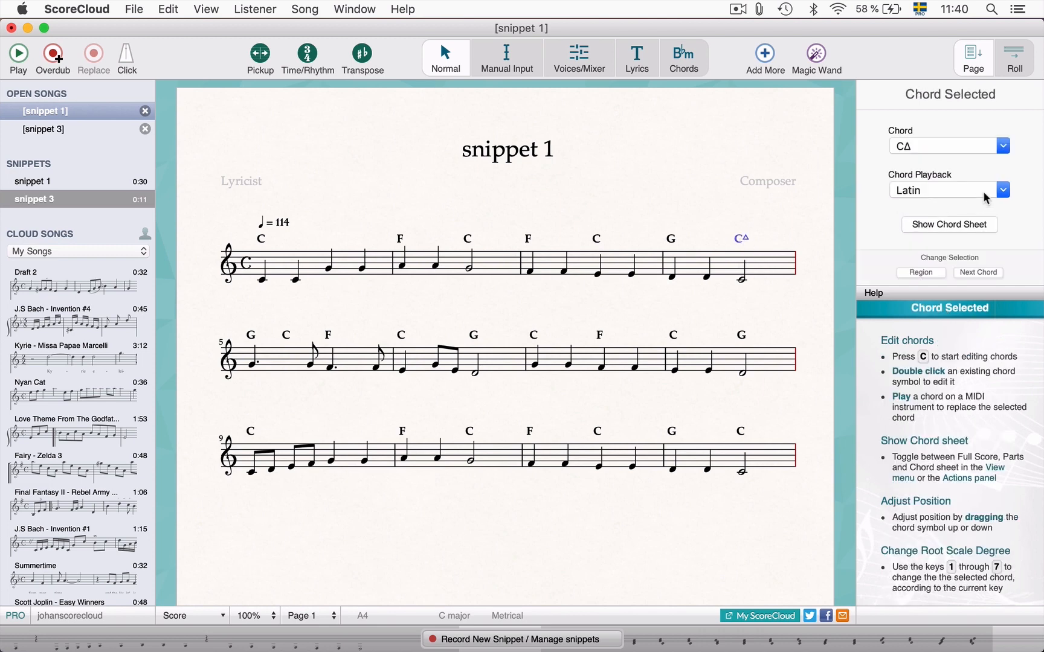
Enable Drums in chord playback and convert it to Drums, Chords and Bass staves.
{"action": "left_click", "coordinate": [1002, 190]}
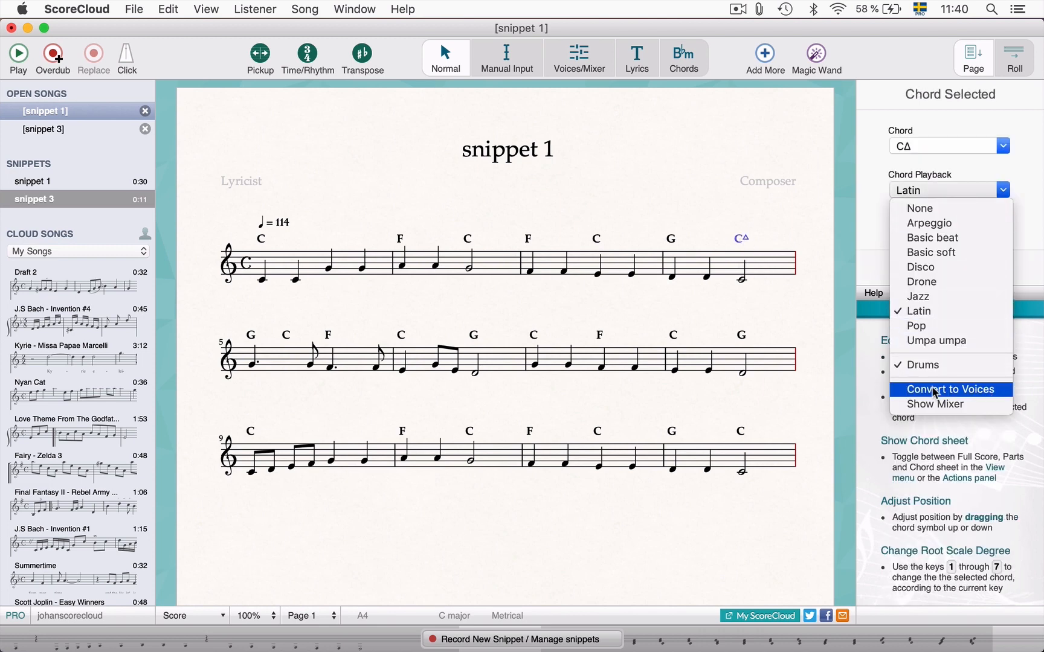
{"action": "left_click", "coordinate": [952, 389]}
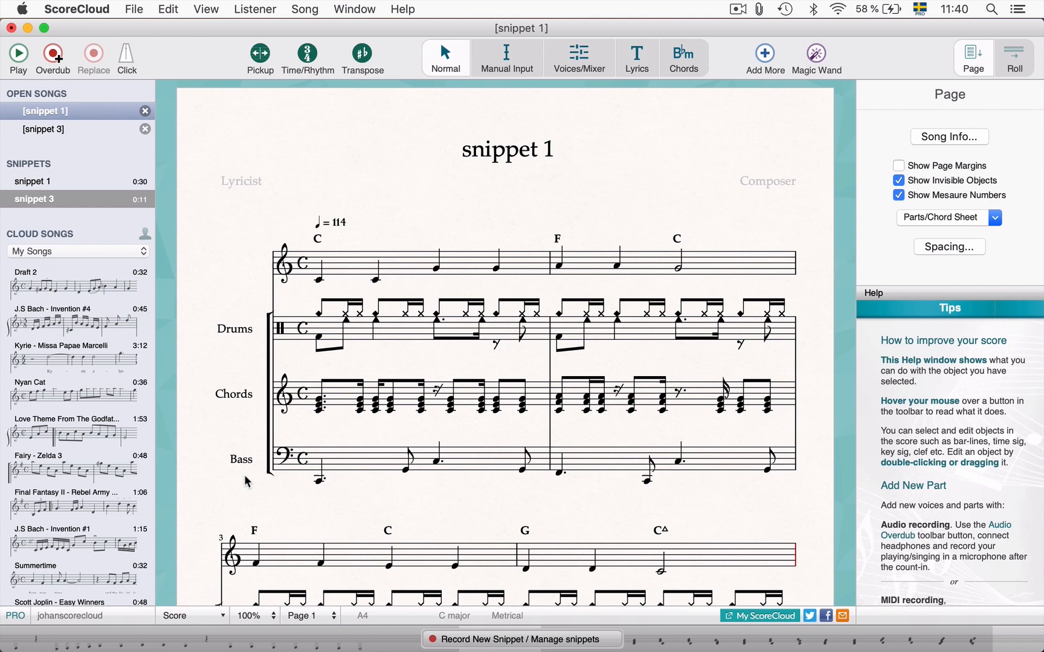
{"action": "mouse_move", "coordinate": [221, 396]}
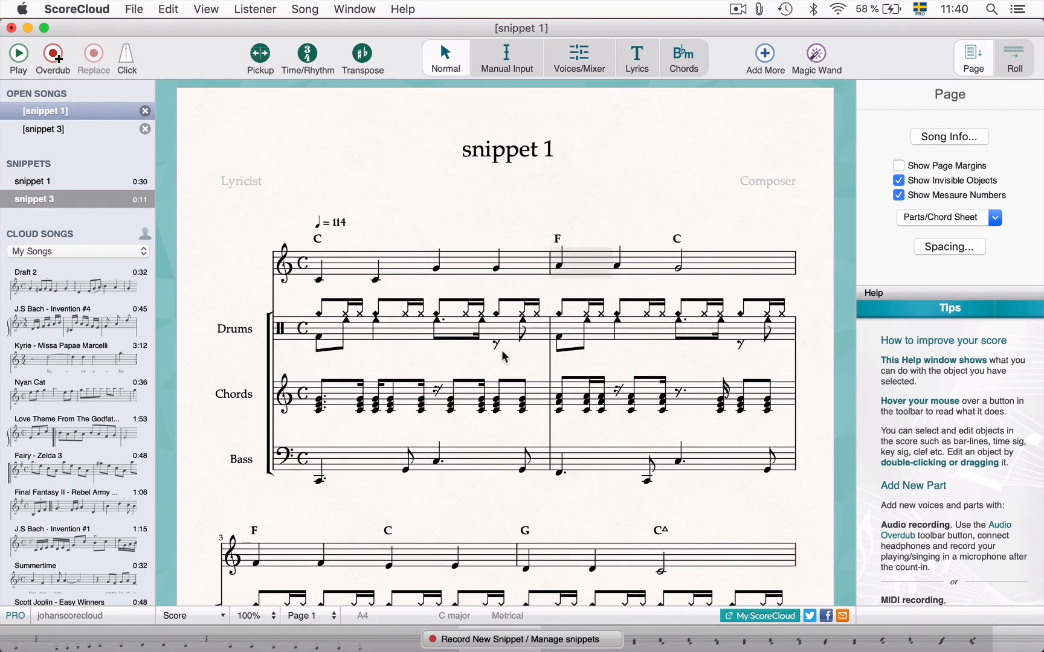
{"action": "left_click", "coordinate": [191, 615]}
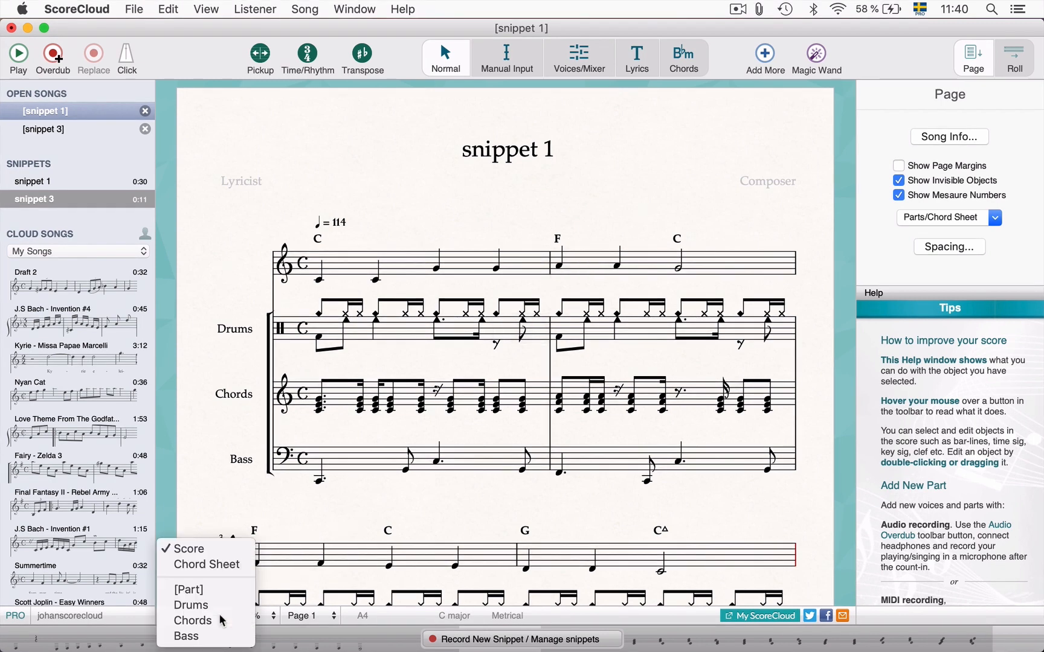
{"action": "mouse_move", "coordinate": [207, 565]}
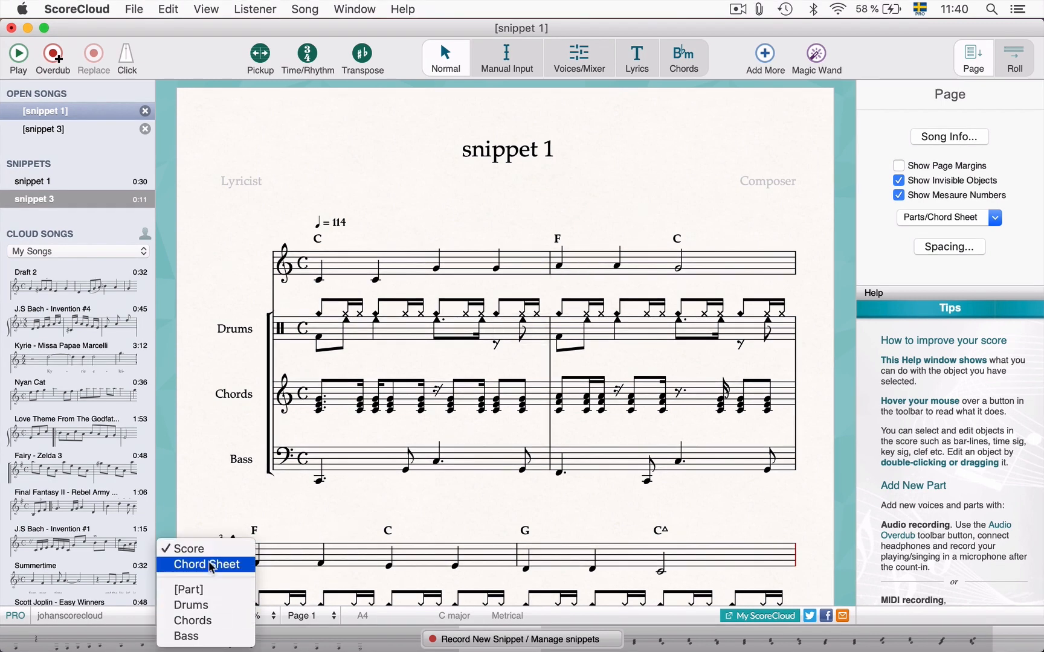
{"action": "left_click", "coordinate": [206, 565]}
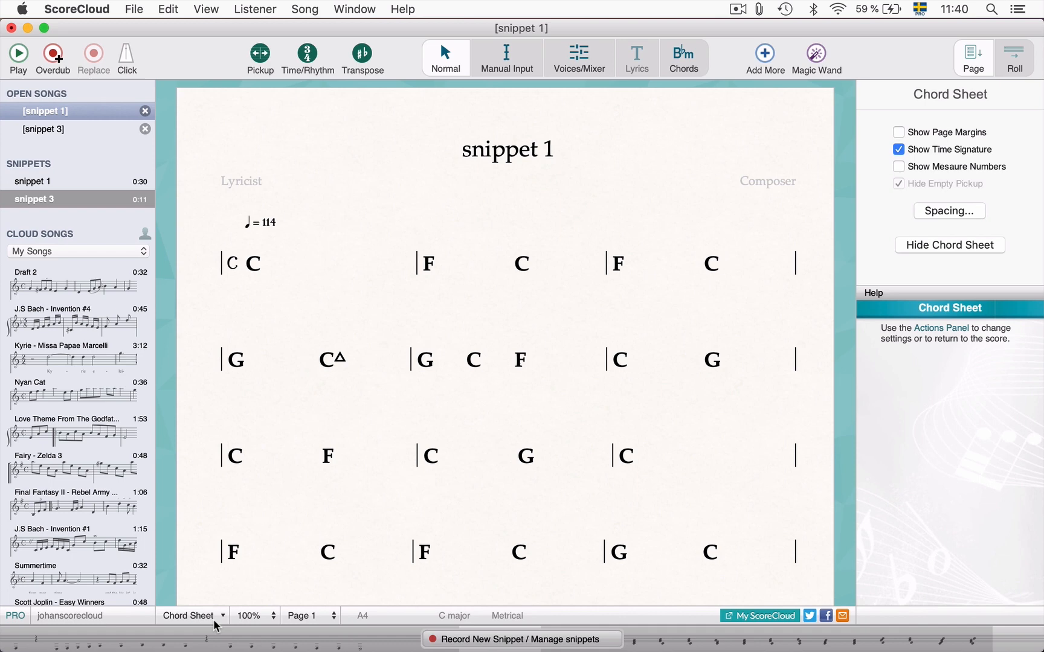
{"action": "left_click", "coordinate": [189, 614]}
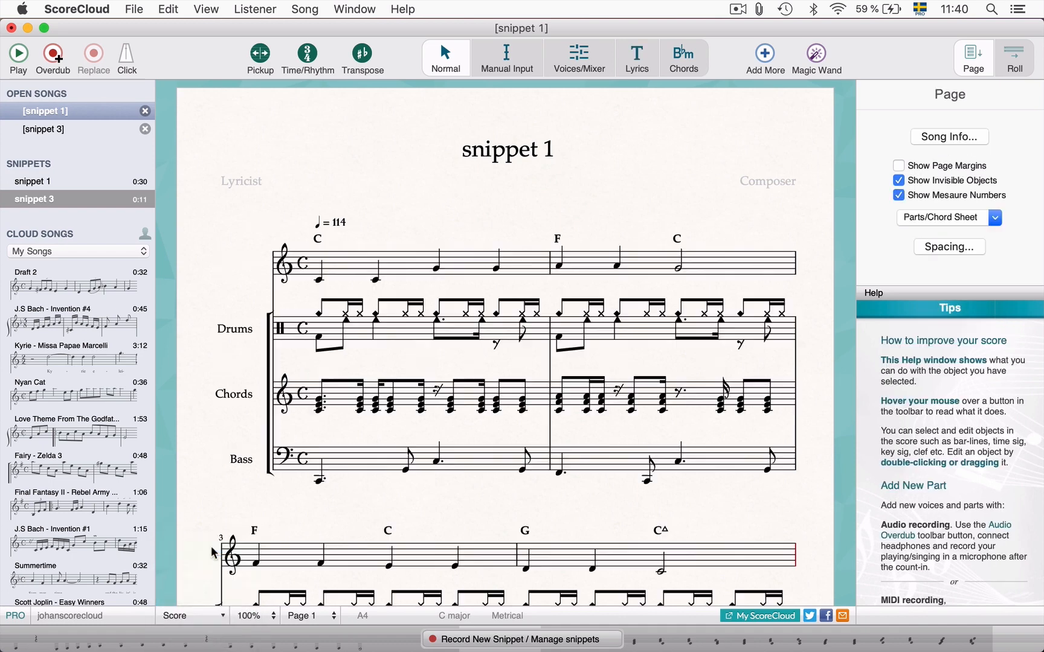
{"action": "mouse_move", "coordinate": [220, 244]}
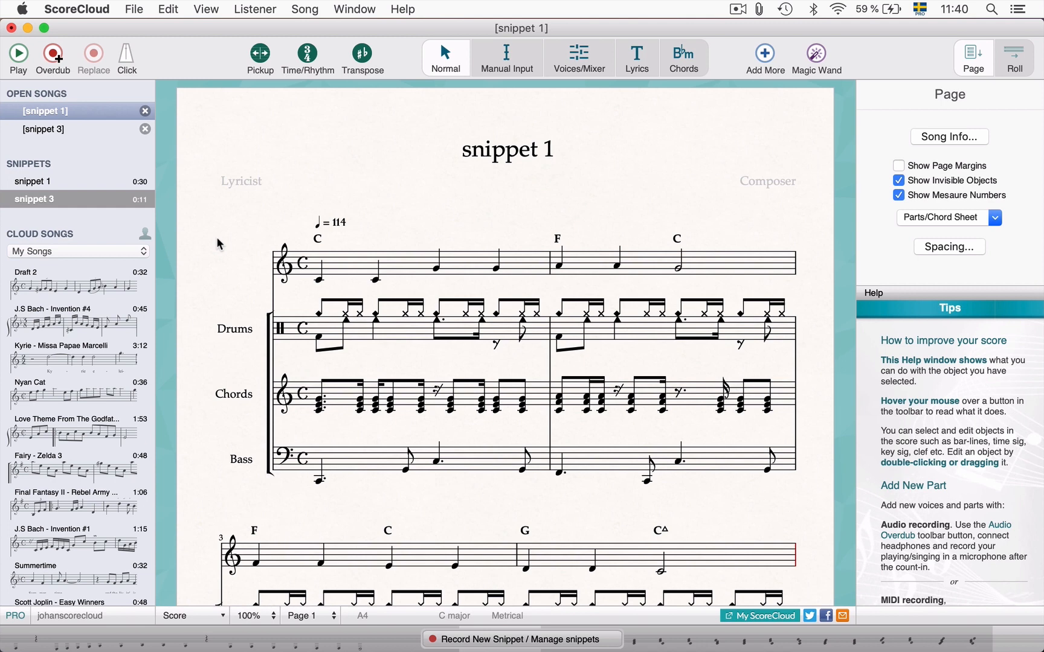
{"action": "left_click", "coordinate": [555, 238]}
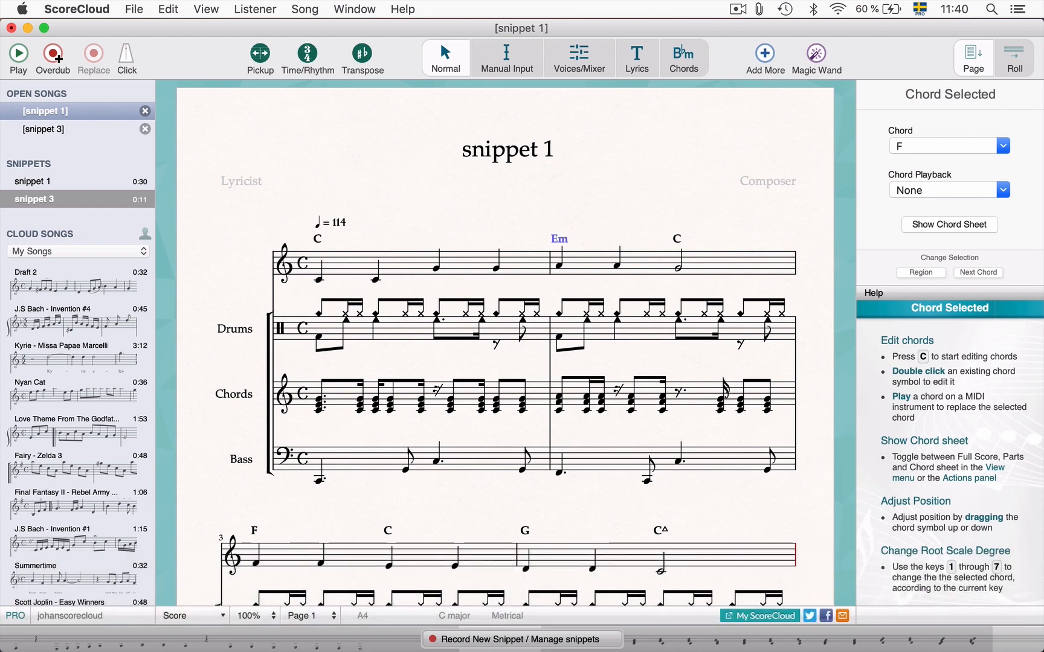
{"action": "key", "text": "4"}
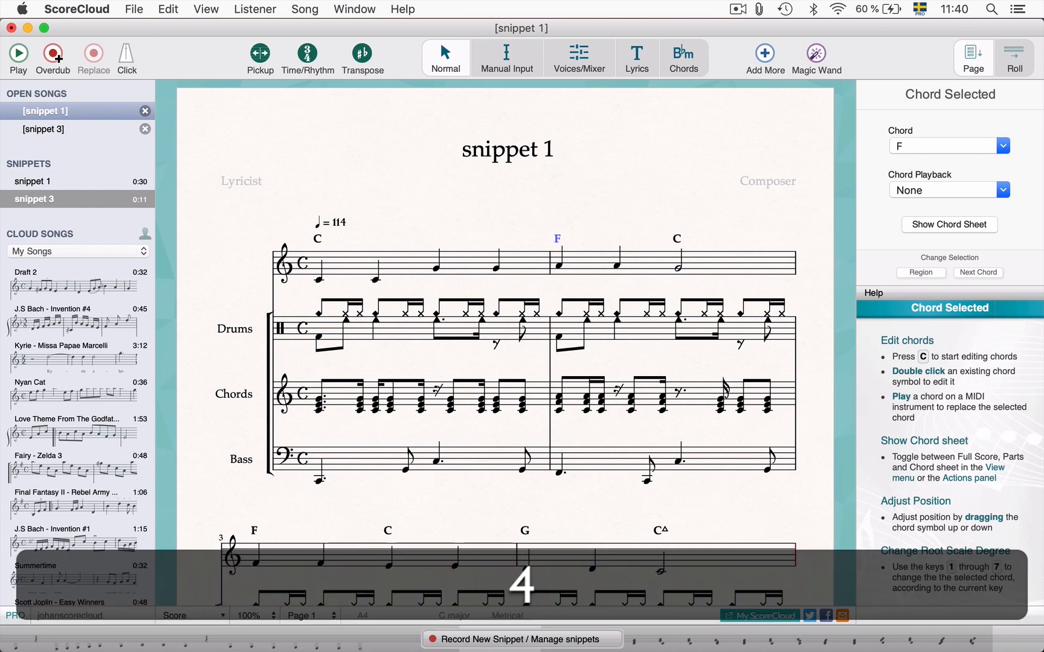